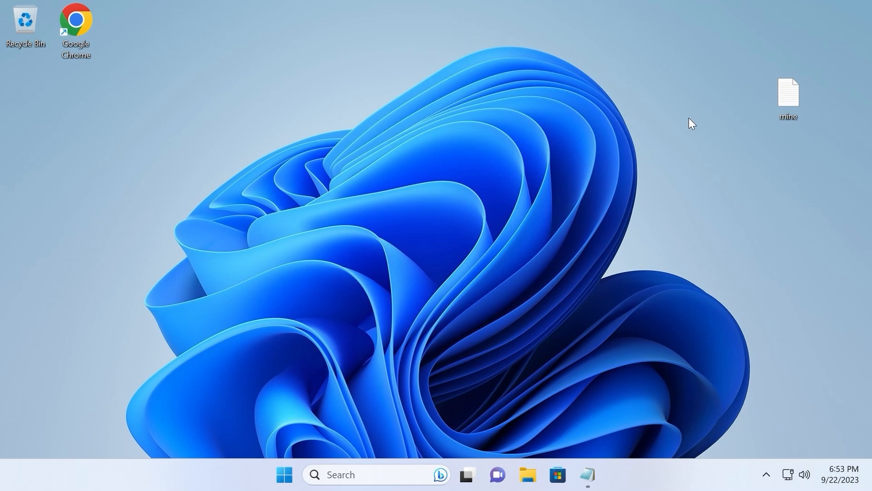
pyautogui.moveTo(698, 120)
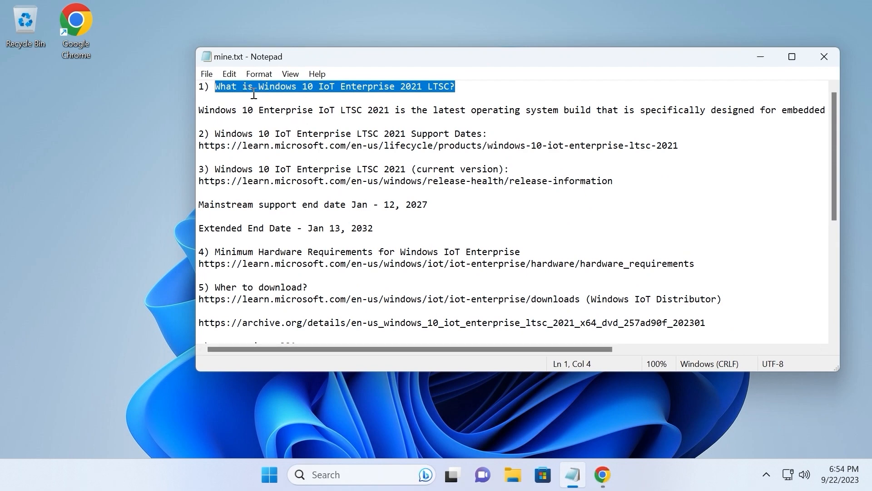
pyautogui.moveTo(387, 101)
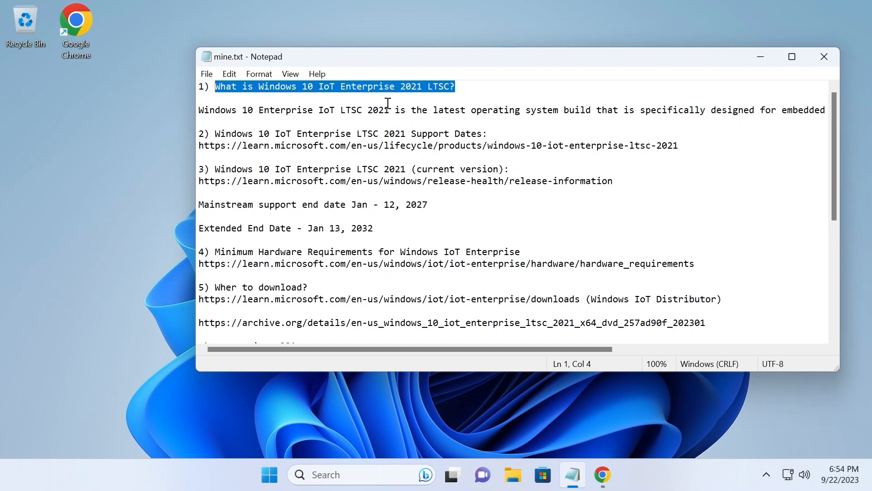
pyautogui.moveTo(457, 192)
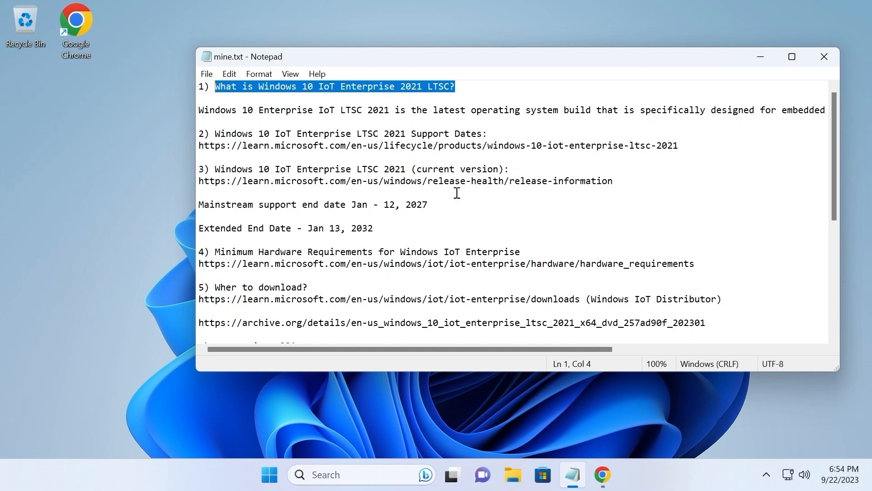
# Step: Switch to Chrome to view the Google answer on what Windows 10 IoT Enterprise 2021 LTSC is
pyautogui.click(602, 476)
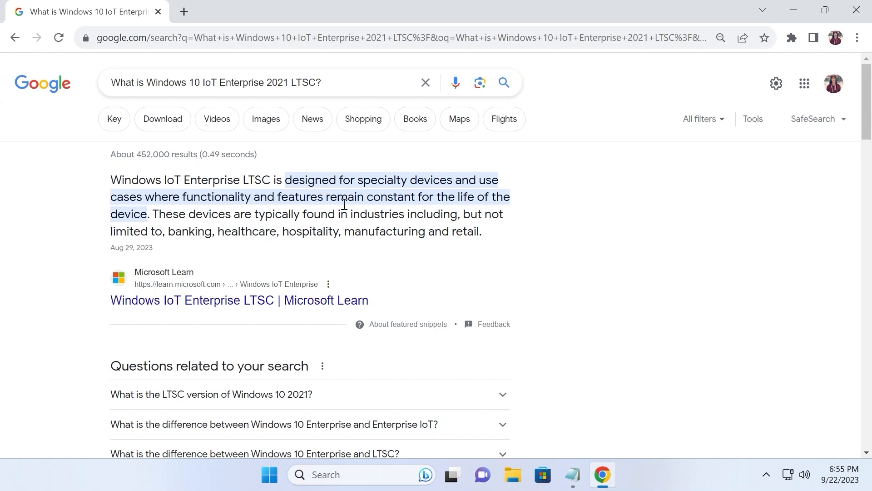
pyautogui.moveTo(420, 209)
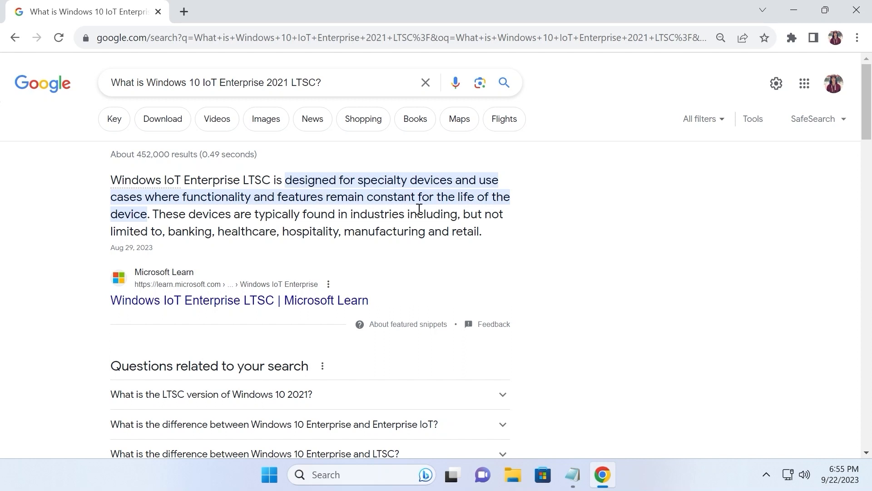
pyautogui.moveTo(717, 145)
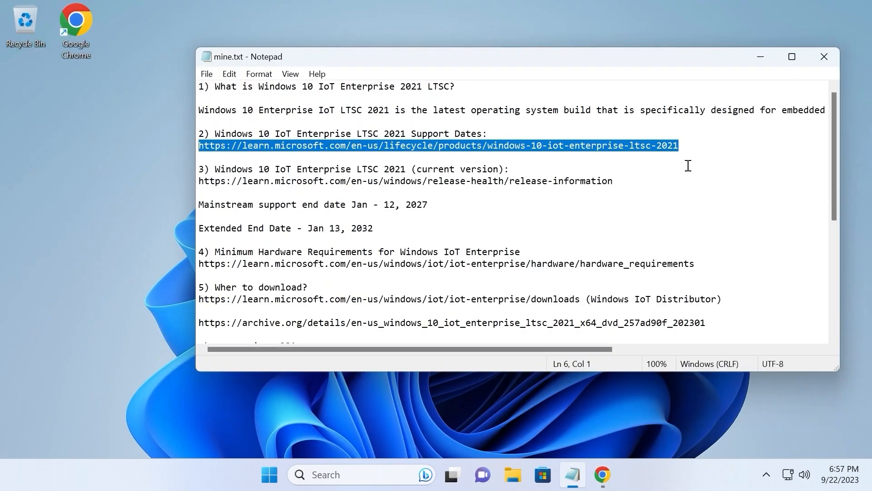
pyautogui.moveTo(649, 146)
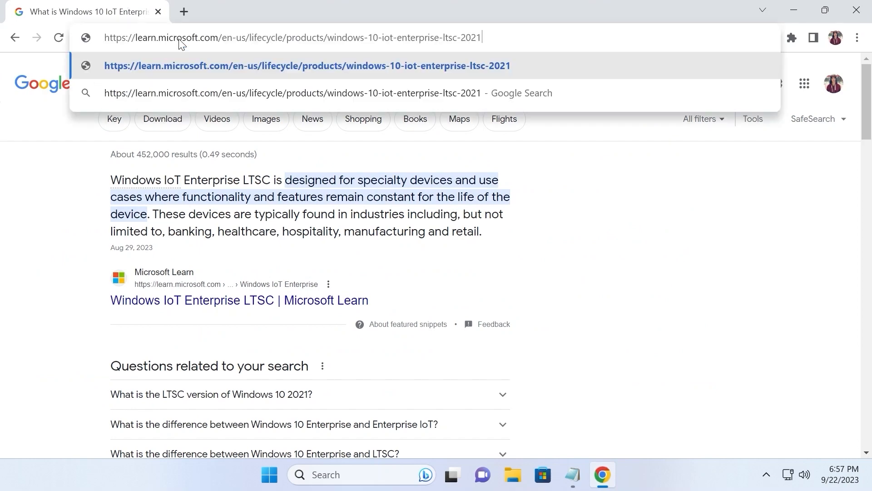
# Step: Load the LTSC 2021 lifecycle page and highlight the listing name and the 2032 extended end year
pyautogui.press('Enter')
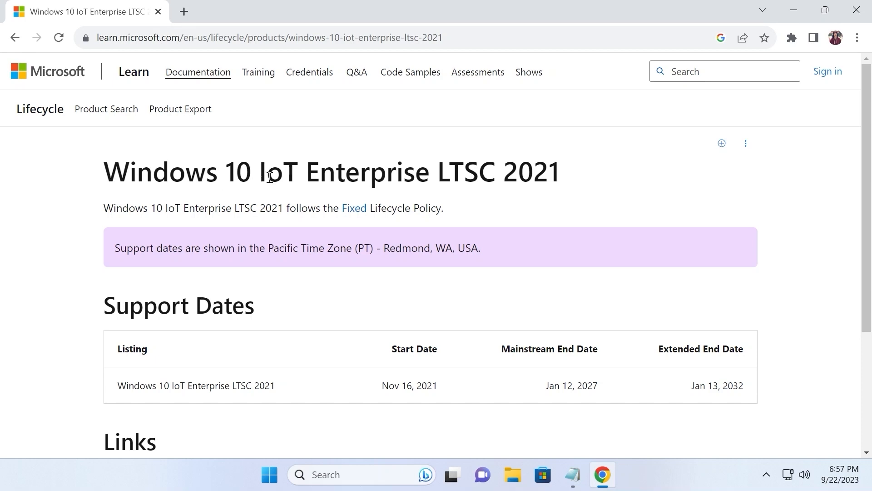
pyautogui.scroll(-3)
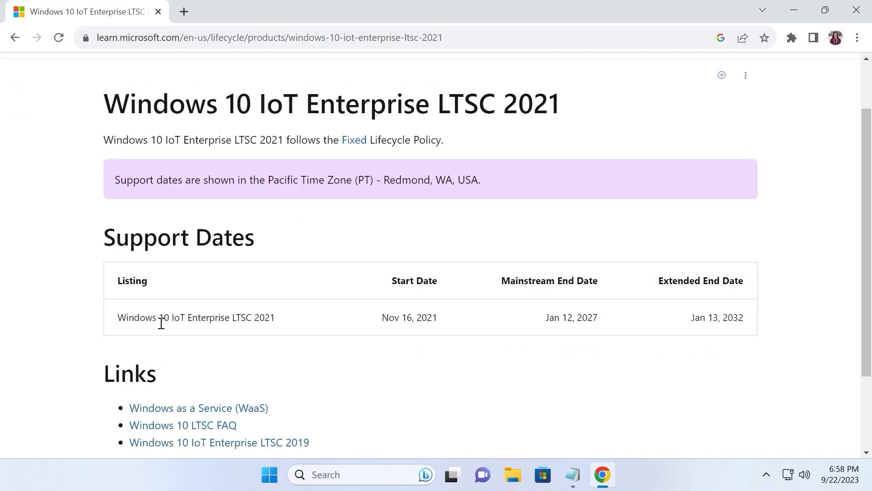
pyautogui.moveTo(117, 317); pyautogui.dragTo(229, 317)
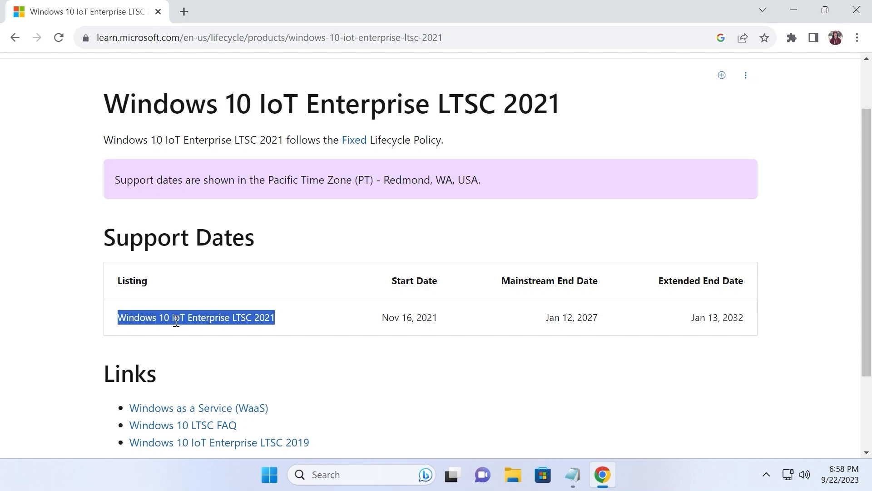
pyautogui.moveTo(581, 330)
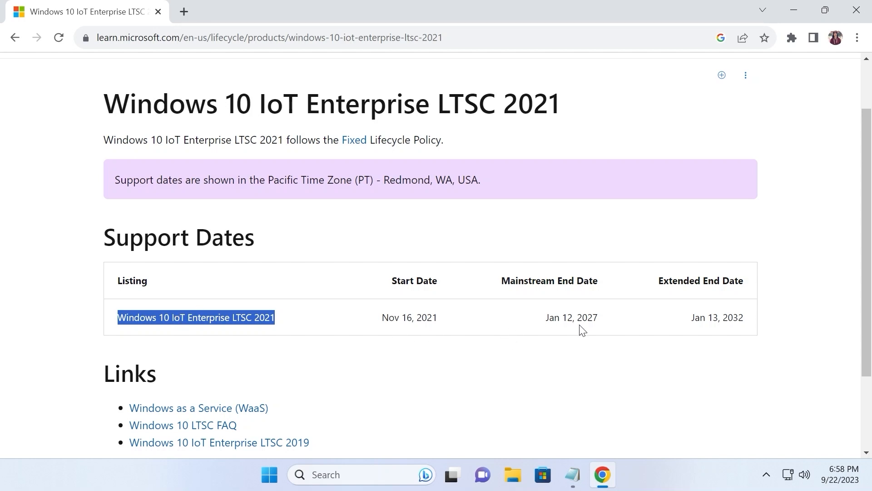
pyautogui.doubleClick(587, 318)
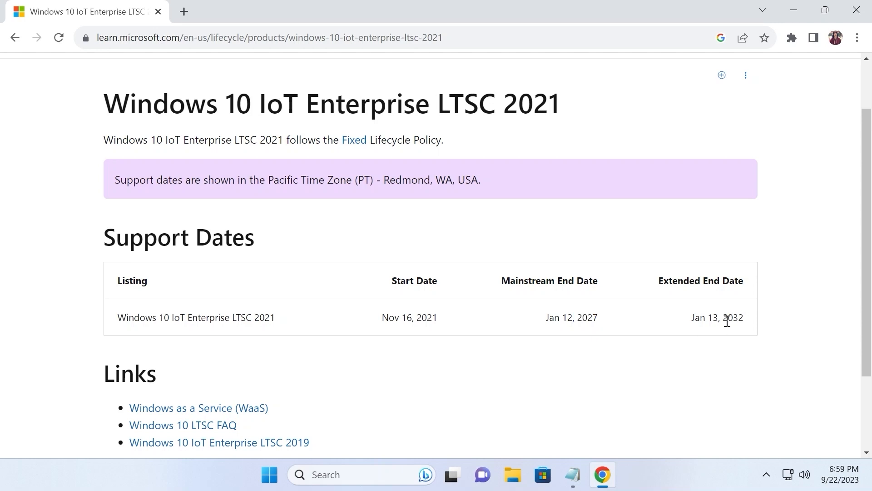
pyautogui.doubleClick(731, 317)
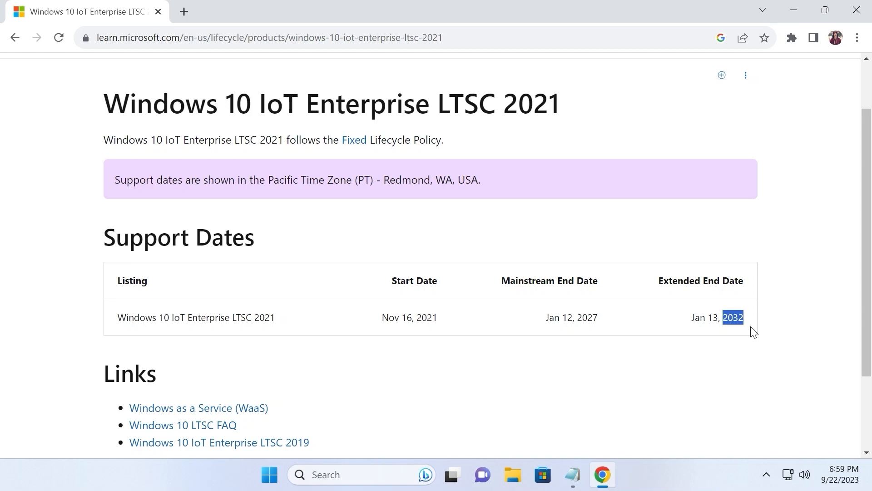
pyautogui.moveTo(714, 318)
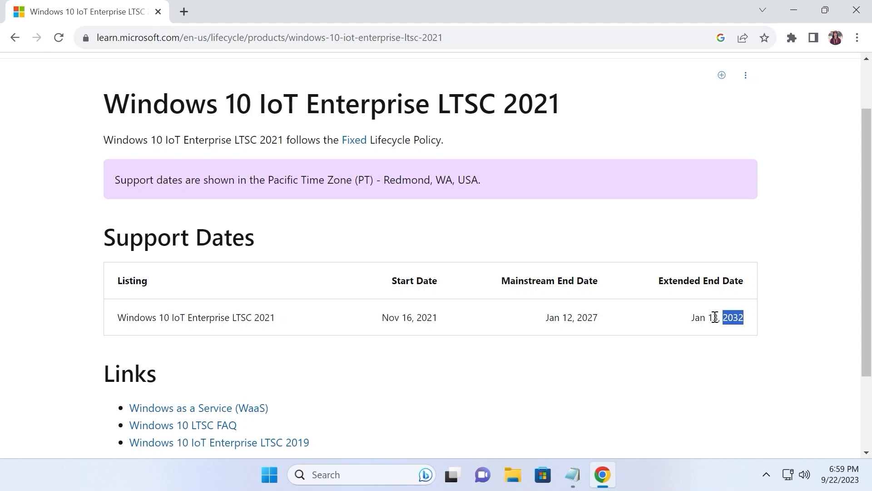
# Step: Load the Windows 10 release information page and reach the LTSB/LTSC editions table
pyautogui.click(572, 487)
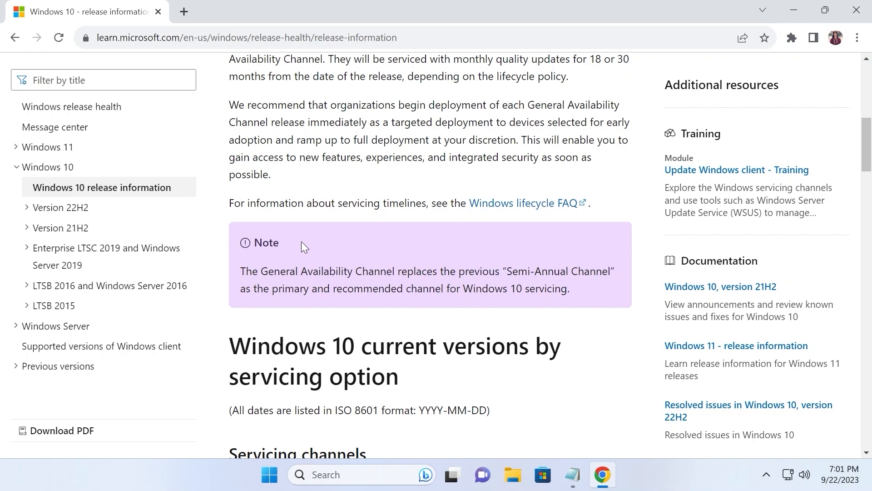
pyautogui.moveTo(311, 248)
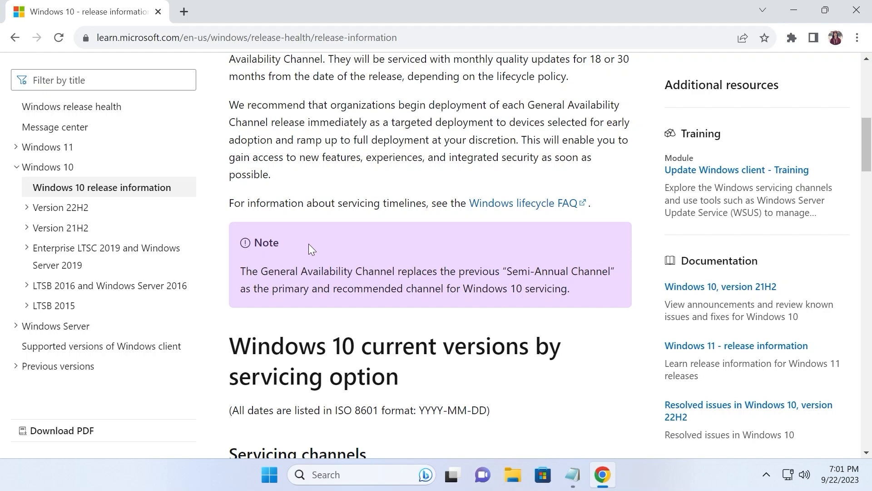
pyautogui.scroll(-3)
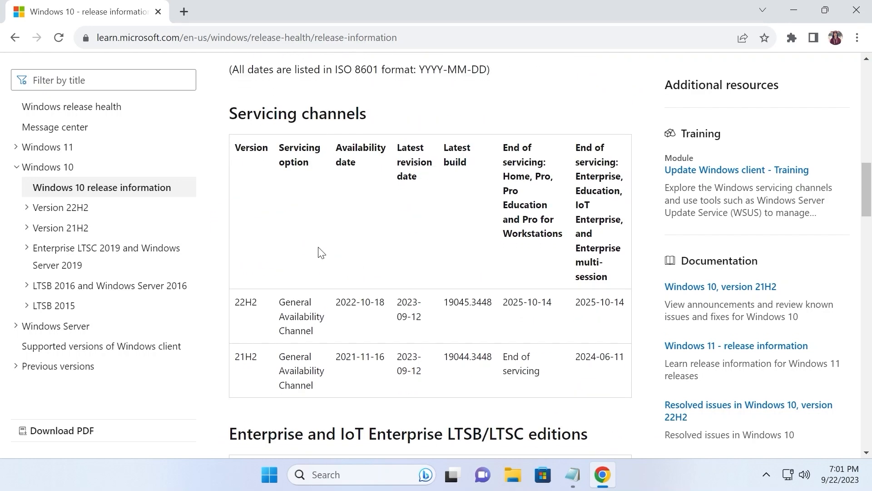
pyautogui.scroll(-3)
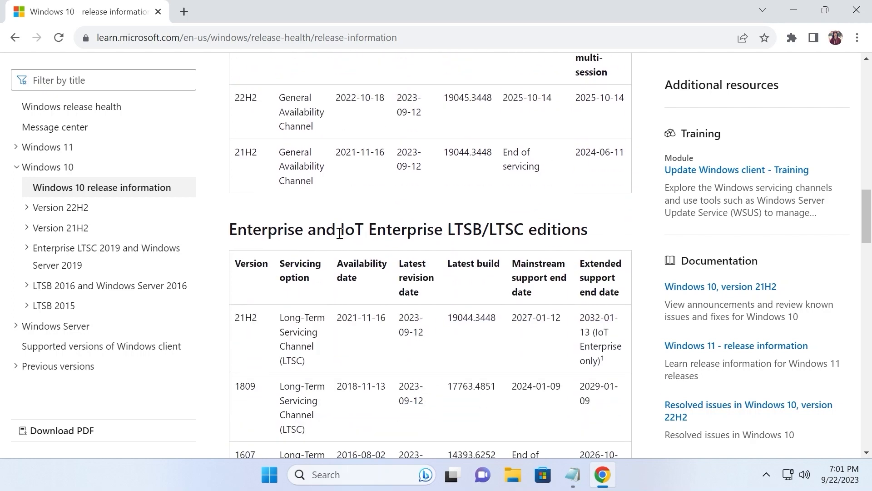
pyautogui.scroll(-3)
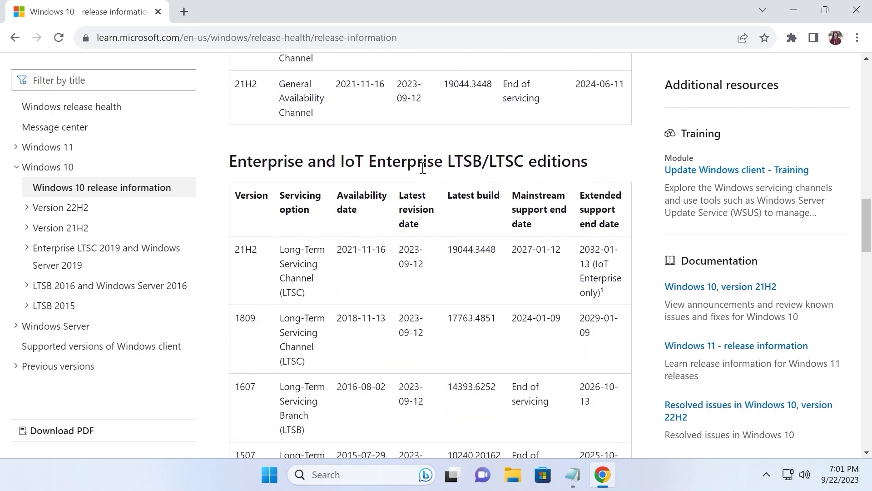
pyautogui.moveTo(558, 163)
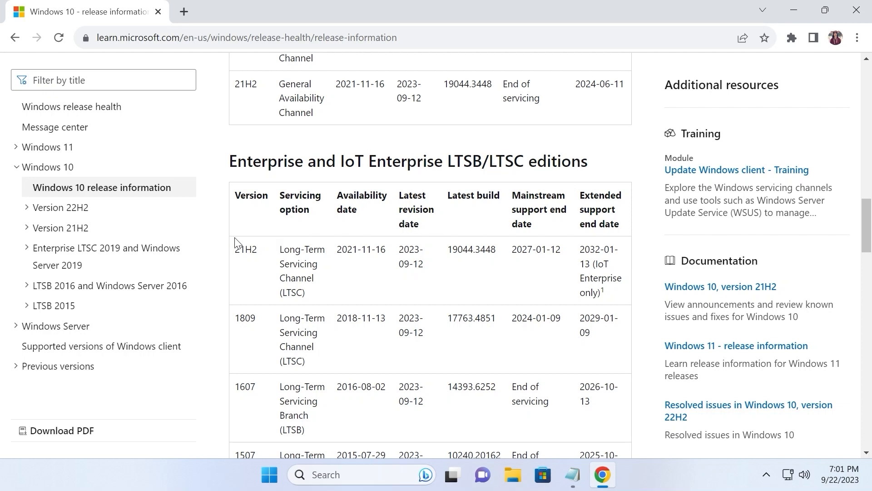
pyautogui.moveTo(596, 265)
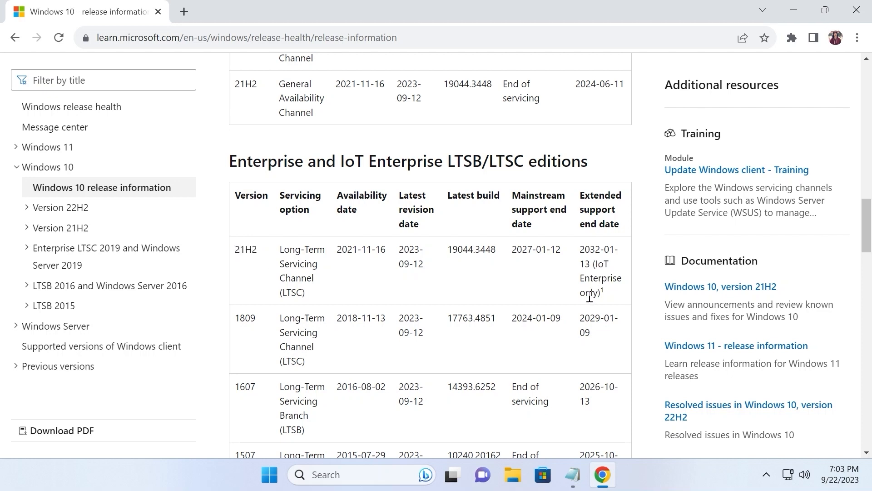
# Step: Highlight the IoT Enterprise only note beside 2032-01-13 and the 21H2 version
pyautogui.moveTo(587, 264); pyautogui.dragTo(600, 294)
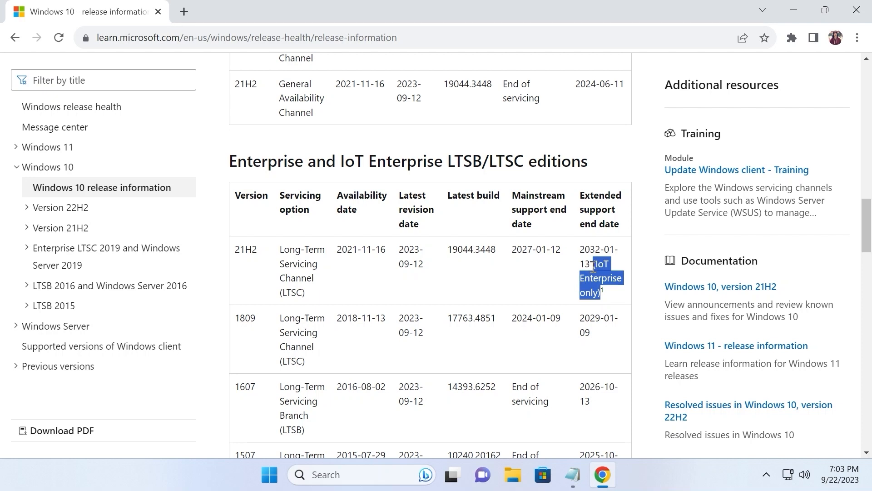
pyautogui.click(400, 381)
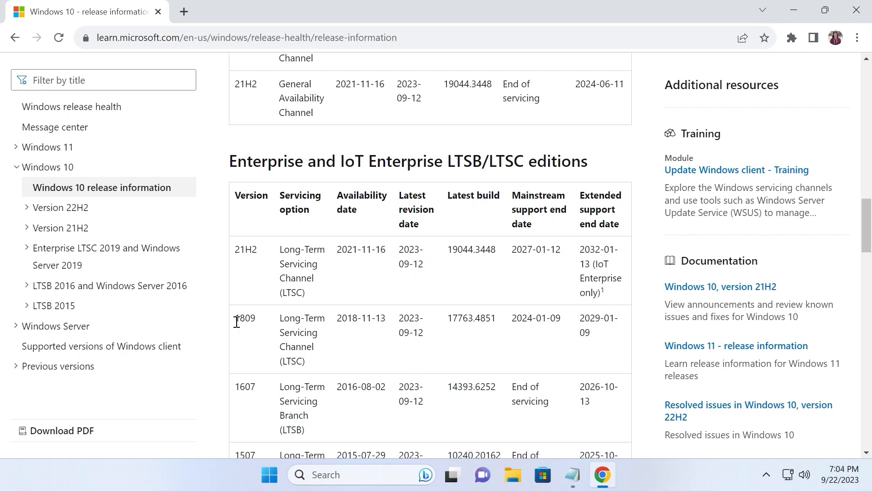
pyautogui.moveTo(565, 326)
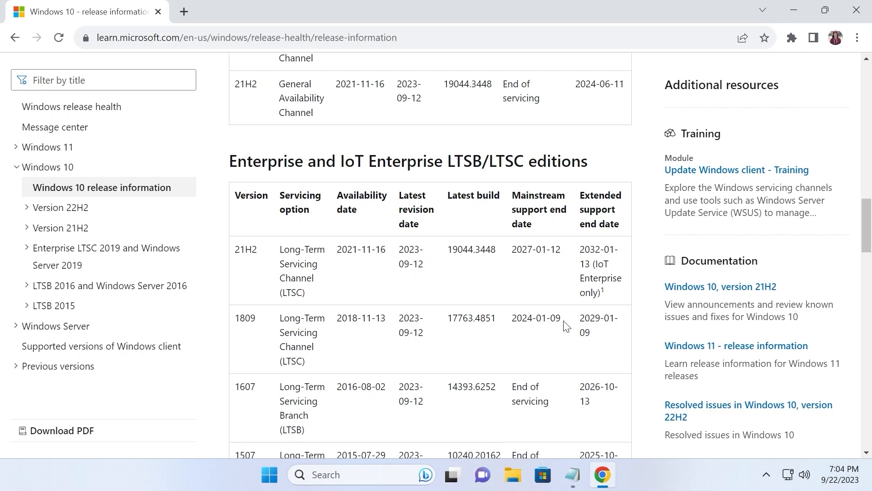
pyautogui.doubleClick(591, 318)
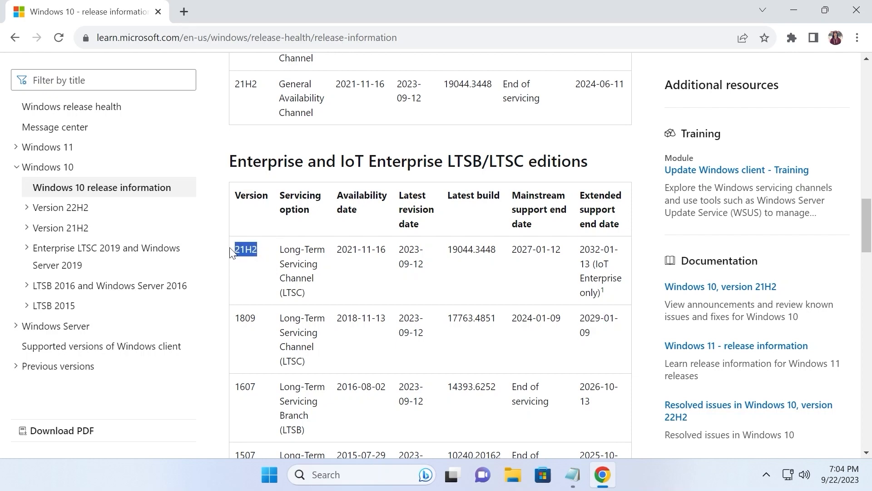
# Step: Load the minimum hardware requirements page and open the LTSC 2021 supported AMD processors list
pyautogui.click(572, 475)
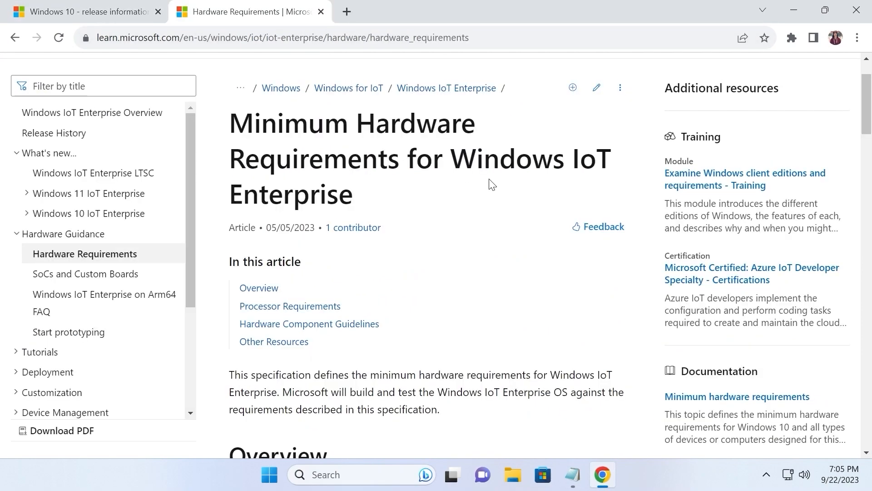
pyautogui.scroll(-3)
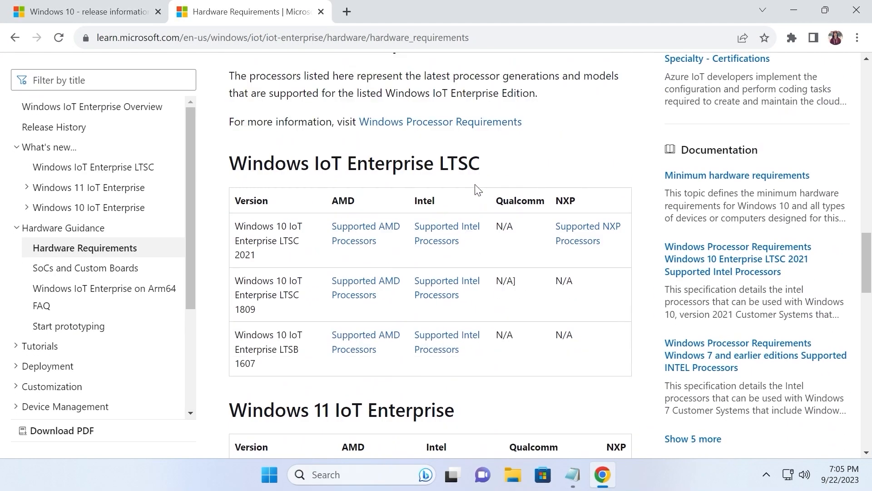
pyautogui.scroll(-3)
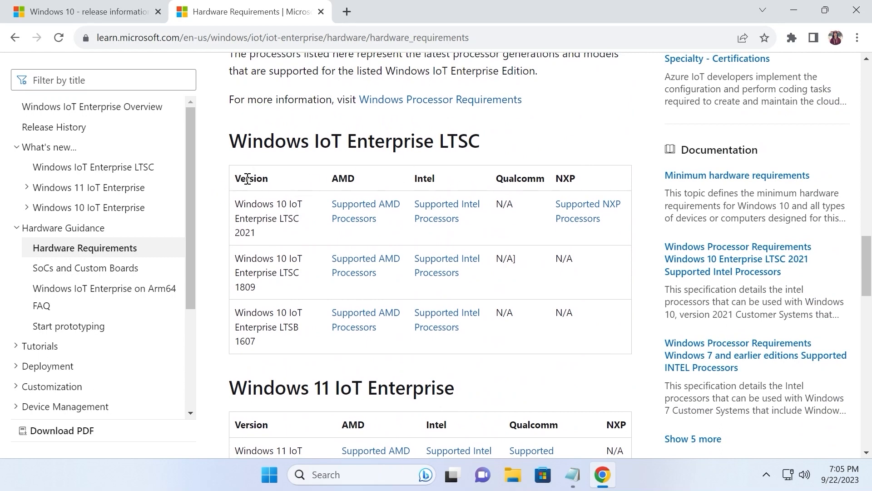
pyautogui.moveTo(234, 203)
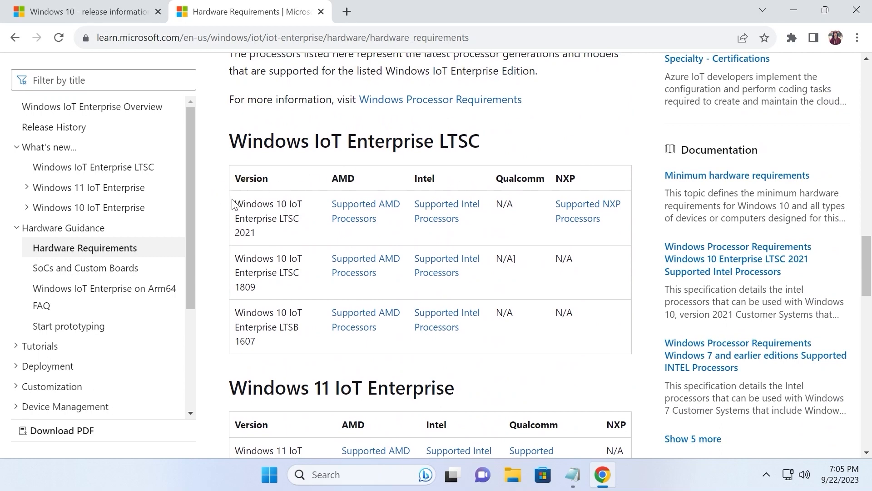
pyautogui.moveTo(290, 219)
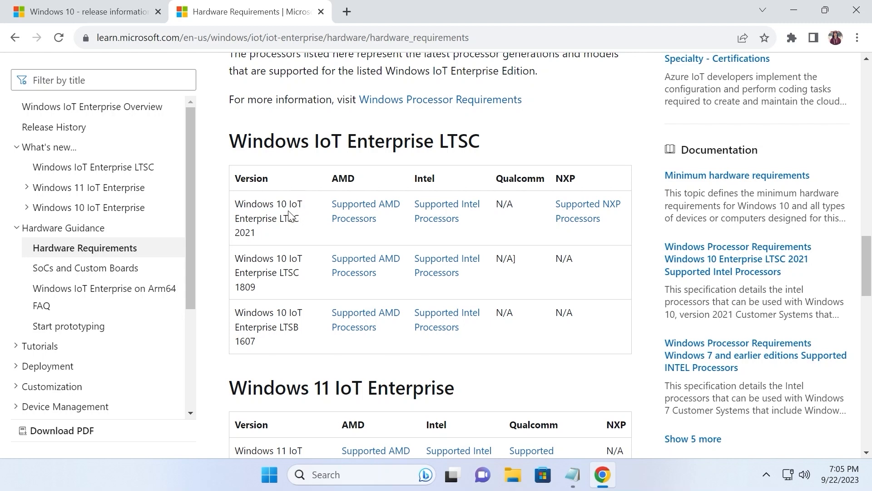
pyautogui.moveTo(455, 224)
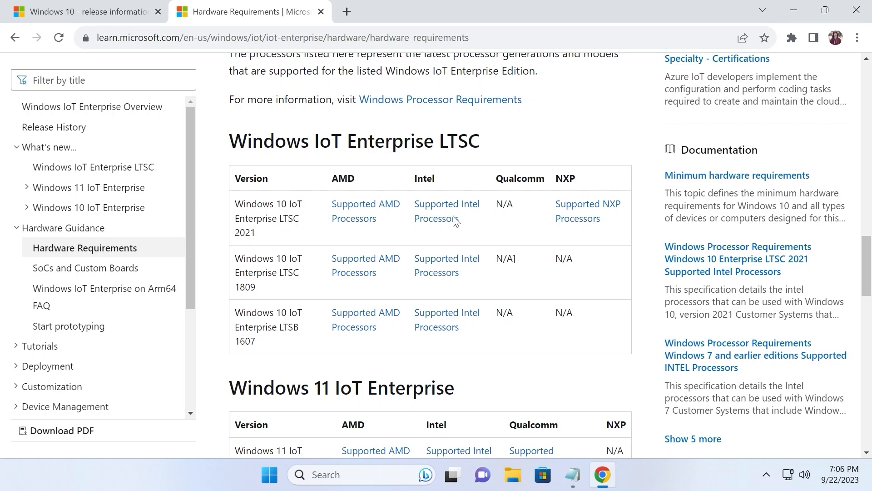
pyautogui.moveTo(361, 207)
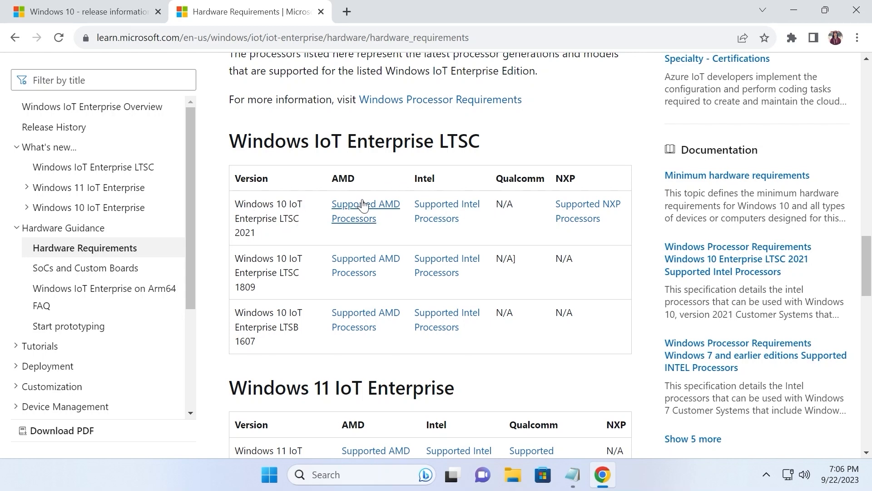
pyautogui.click(363, 204)
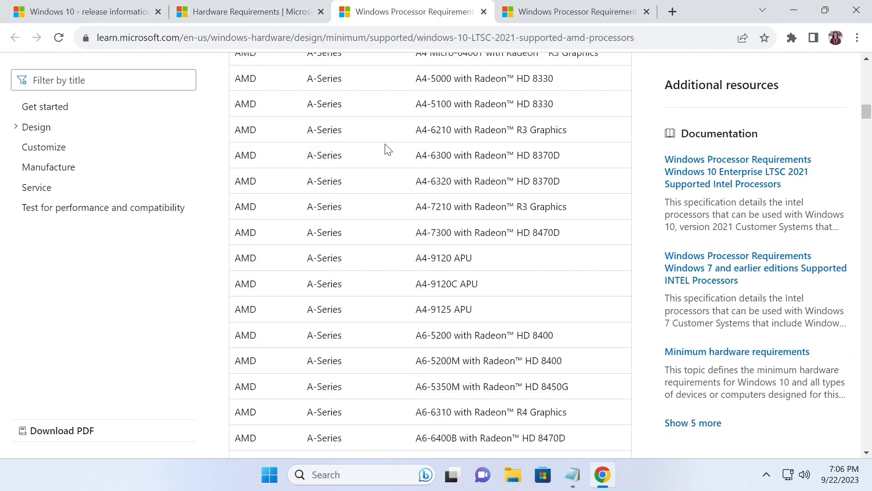
# Step: Review the AMD list, then show the LTSC 2021 supported Intel processors page
pyautogui.scroll(-3)
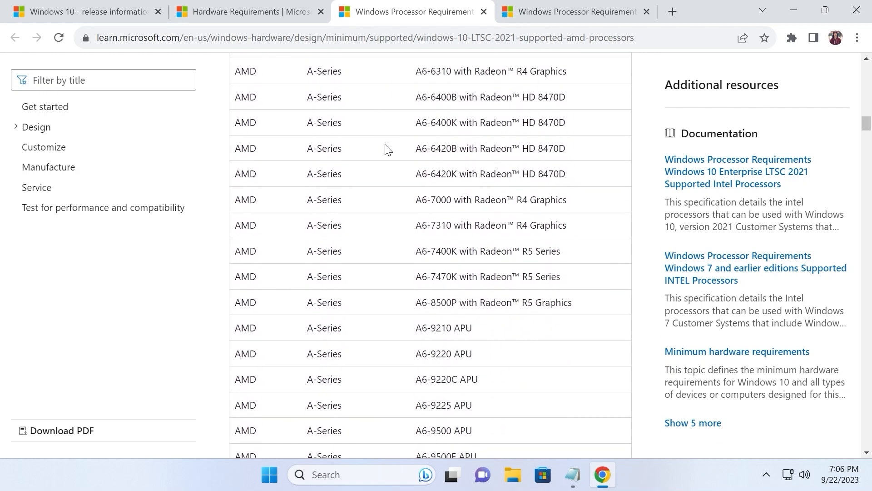
pyautogui.scroll(-3)
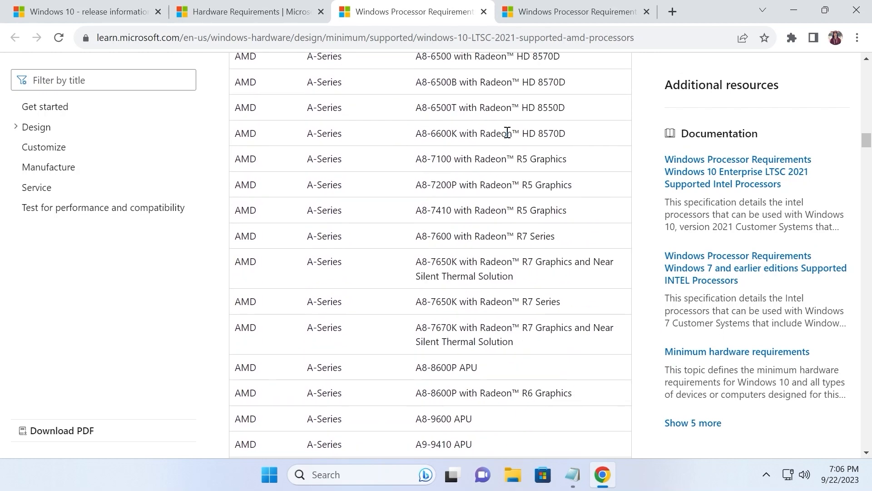
pyautogui.click(569, 13)
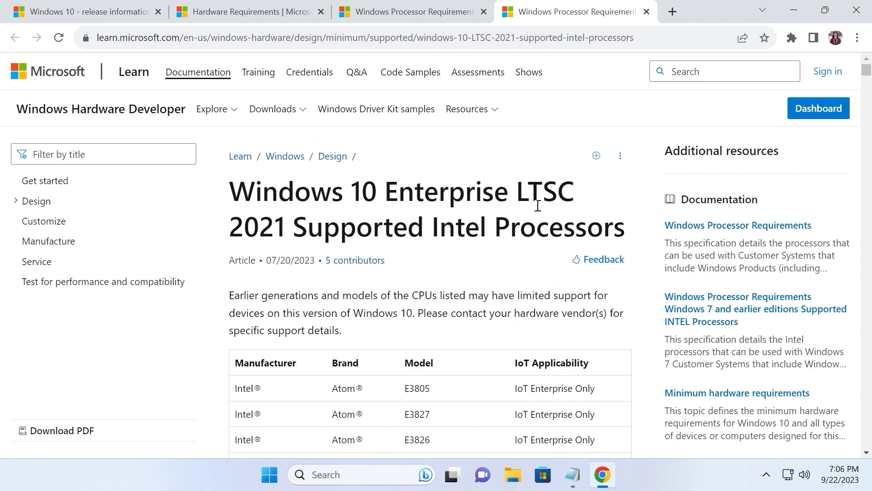
# Step: Scroll the notes to the where-to-download item with the Microsoft Learn downloads address
pyautogui.scroll(-3)
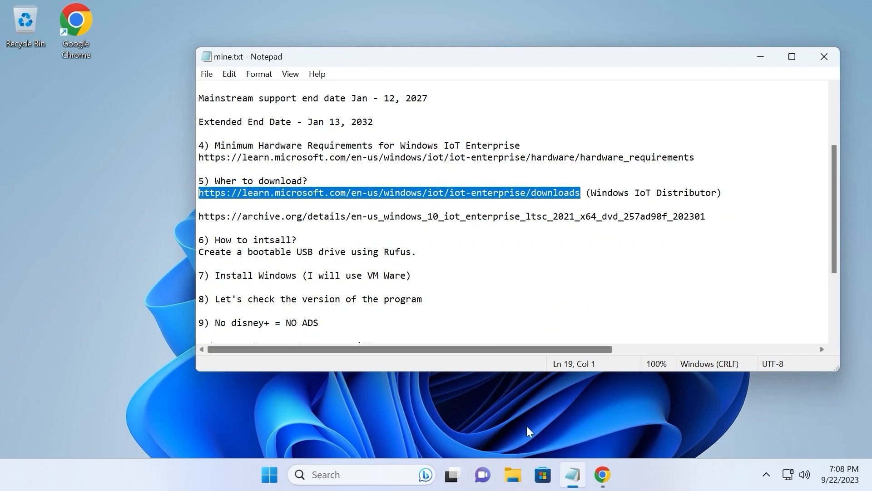
# Step: Load learn.microsoft.com/en-us/windows/iot/iot-enterprise/downloads in a new tab
pyautogui.click(604, 487)
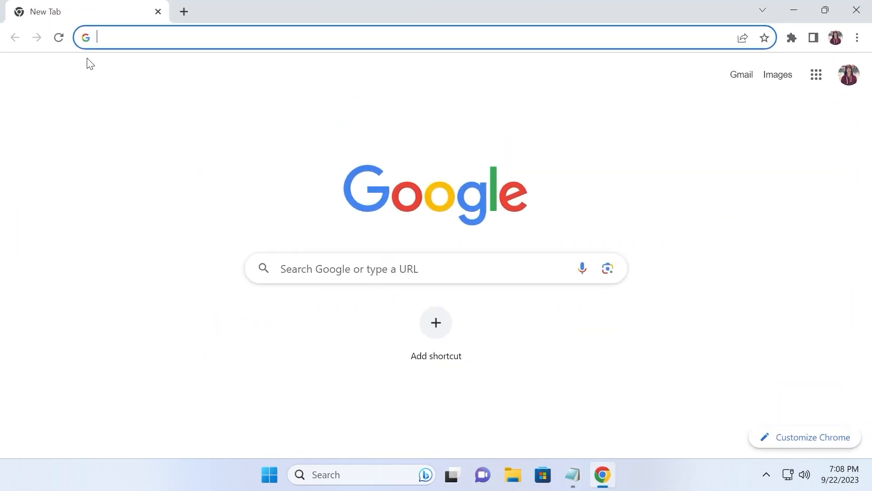
pyautogui.write('https://learn.microsoft.com/en-us/windows/iot/iot-enterprise/downloads')
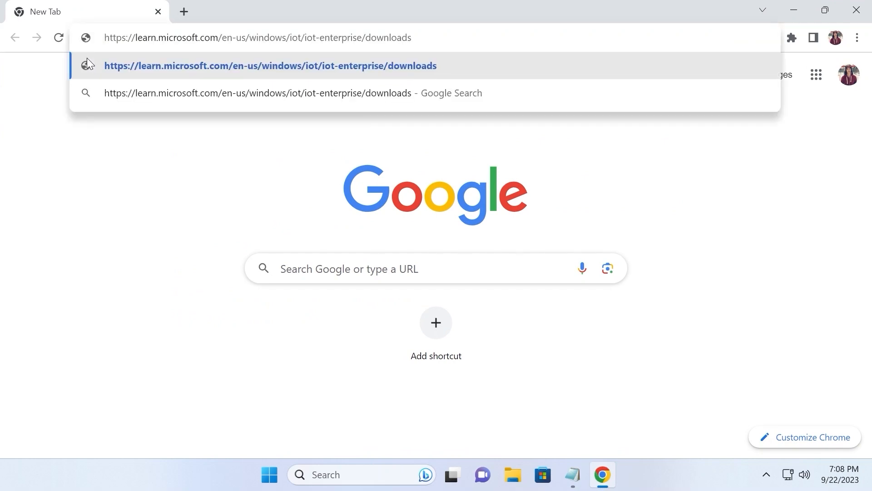
pyautogui.click(265, 66)
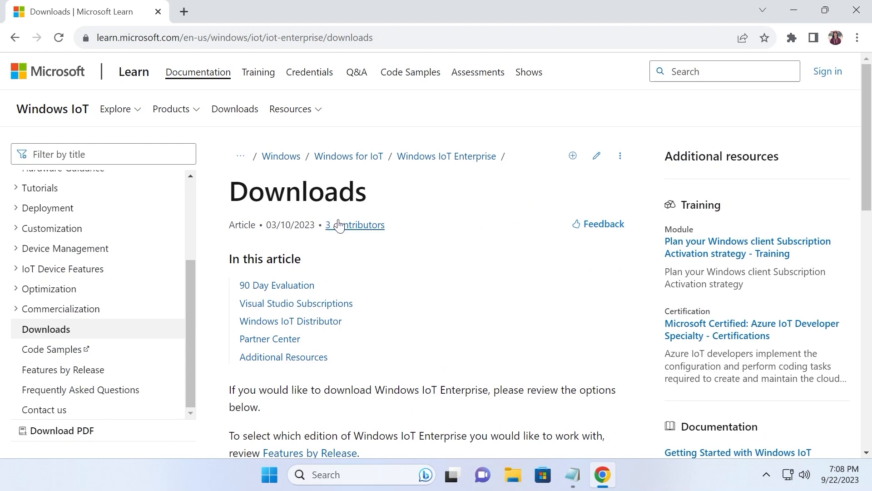
pyautogui.scroll(-3)
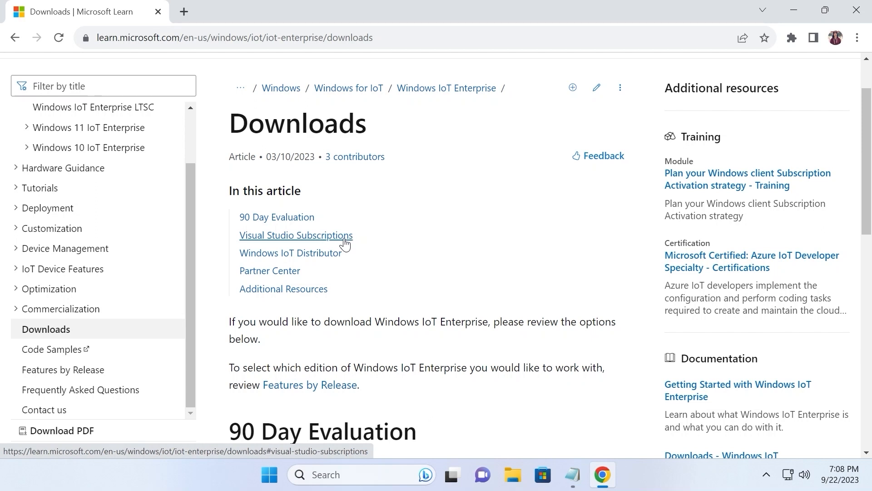
pyautogui.moveTo(264, 223)
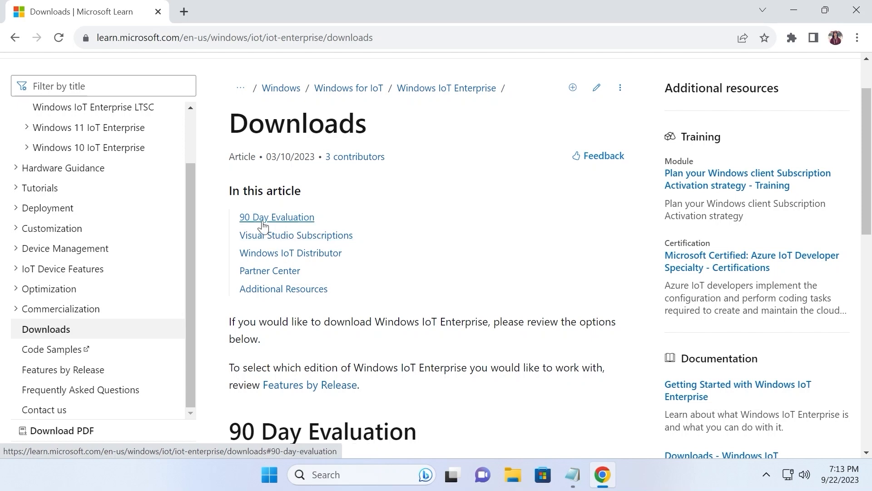
pyautogui.moveTo(267, 232)
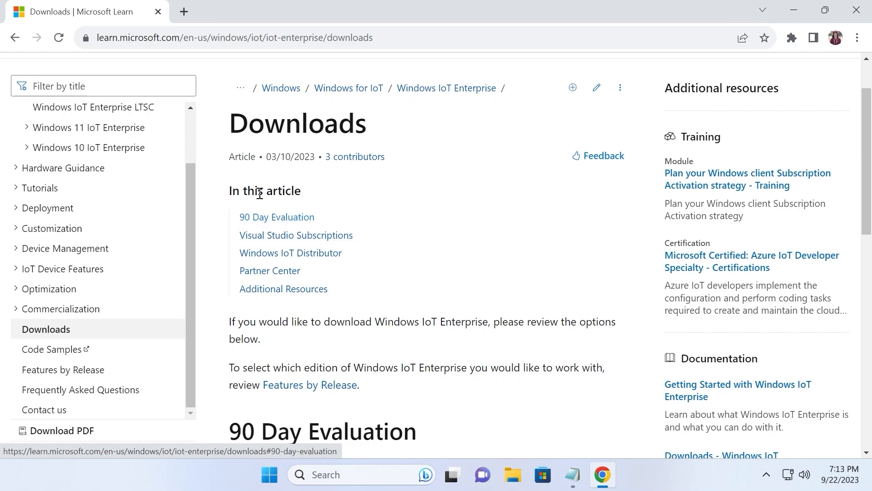
pyautogui.moveTo(286, 258)
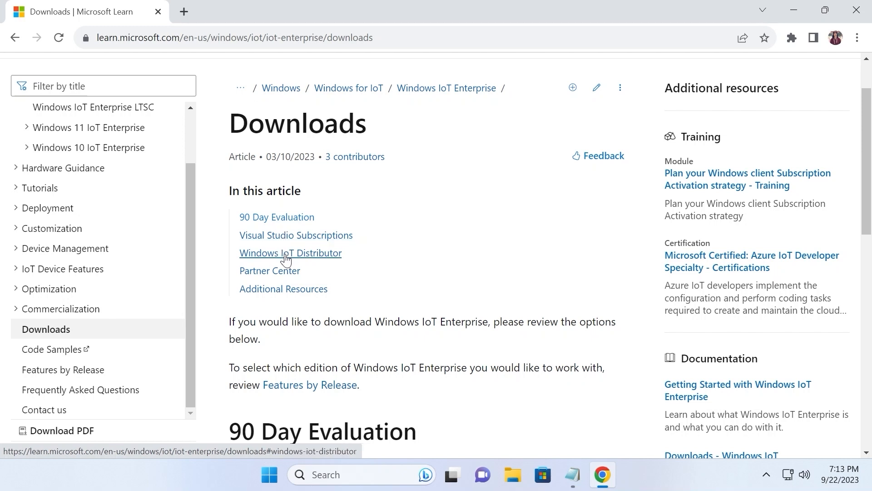
pyautogui.moveTo(281, 256)
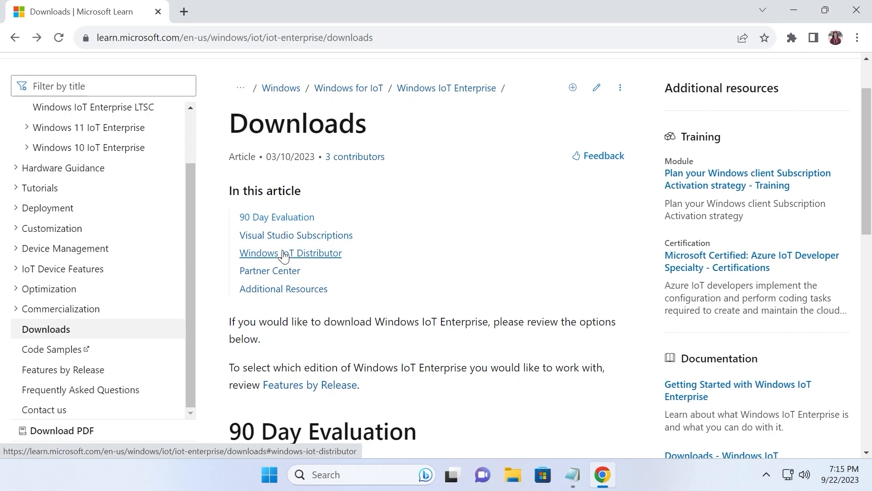
pyautogui.moveTo(296, 267)
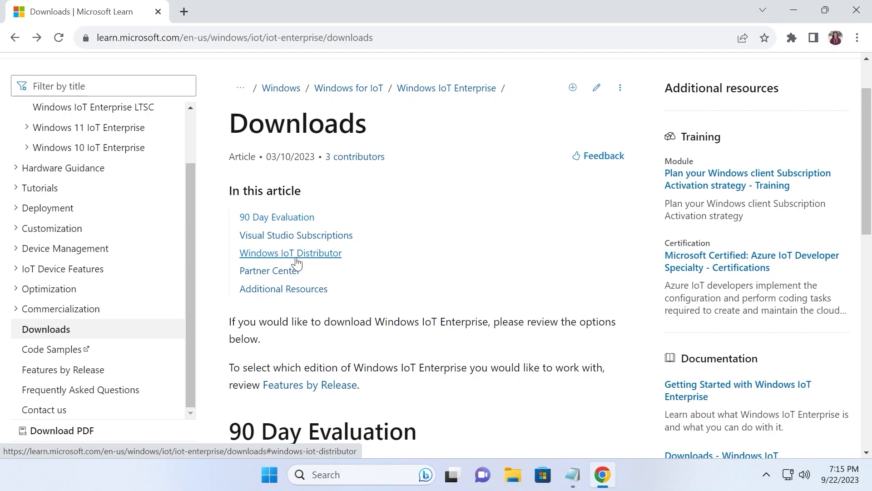
pyautogui.moveTo(273, 262)
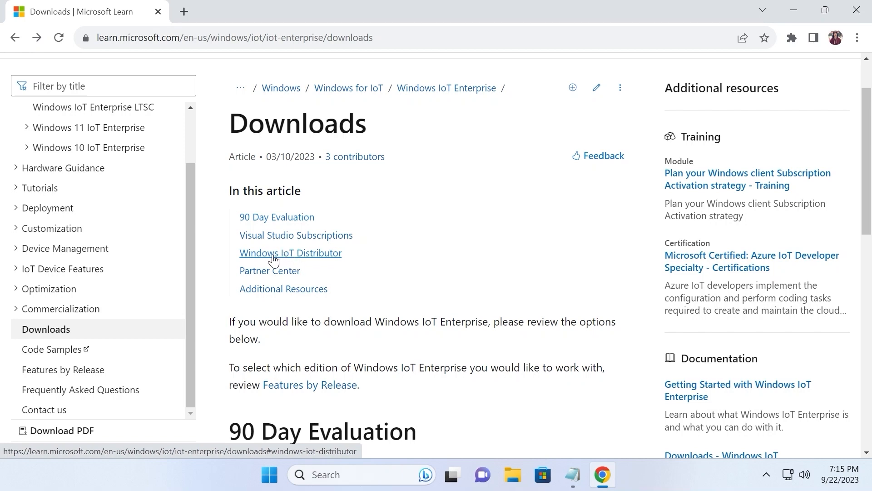
# Step: Get the Windows IoT Distributor Information PDF and view its Americas distributor table
pyautogui.click(291, 253)
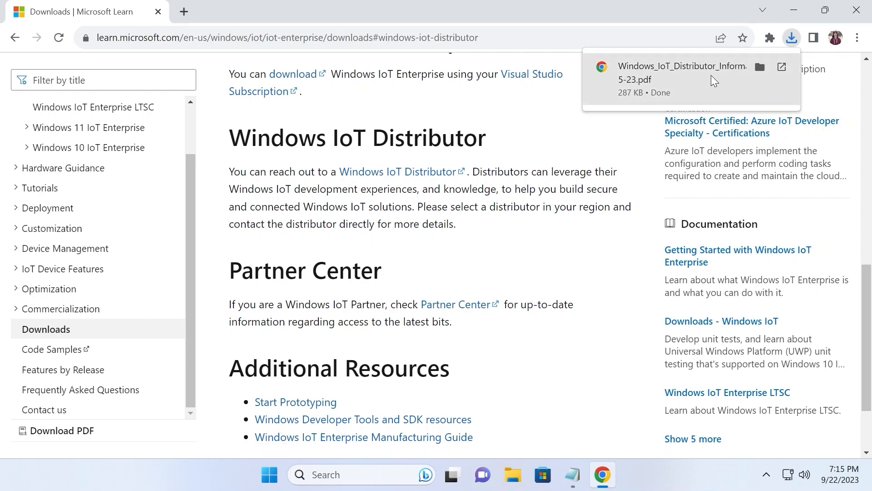
pyautogui.click(682, 73)
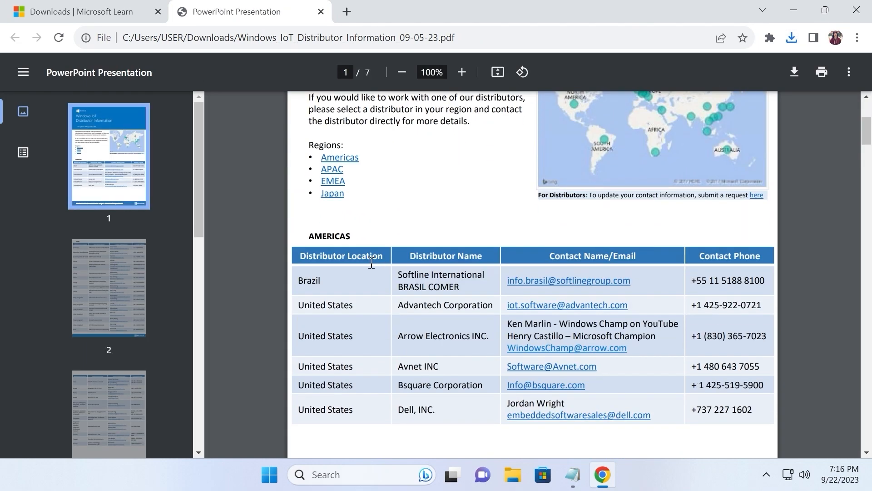
pyautogui.scroll(-3)
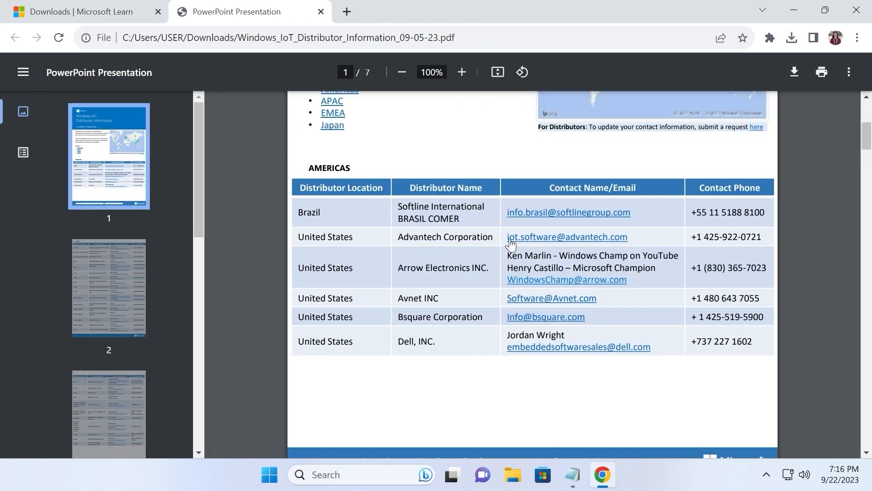
pyautogui.moveTo(551, 217)
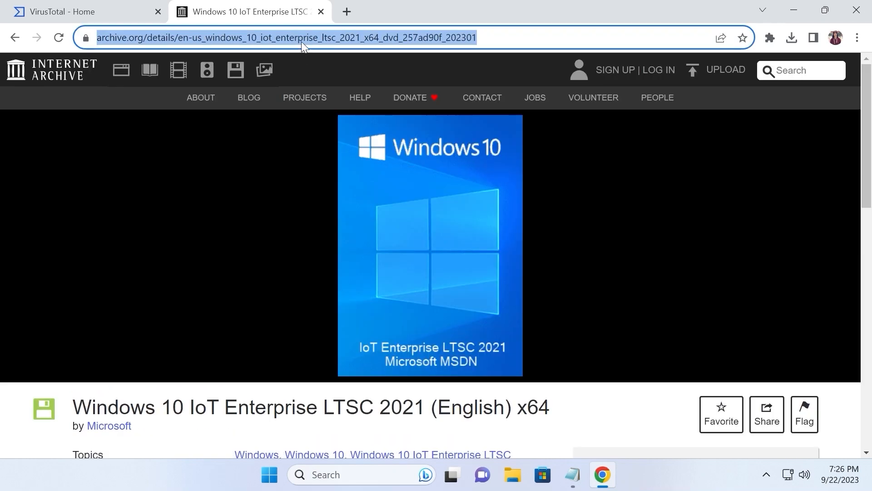
# Step: Scan the pasted archive.org download URL in VirusTotal and highlight the no-vendors-flagged verdict
pyautogui.click(68, 12)
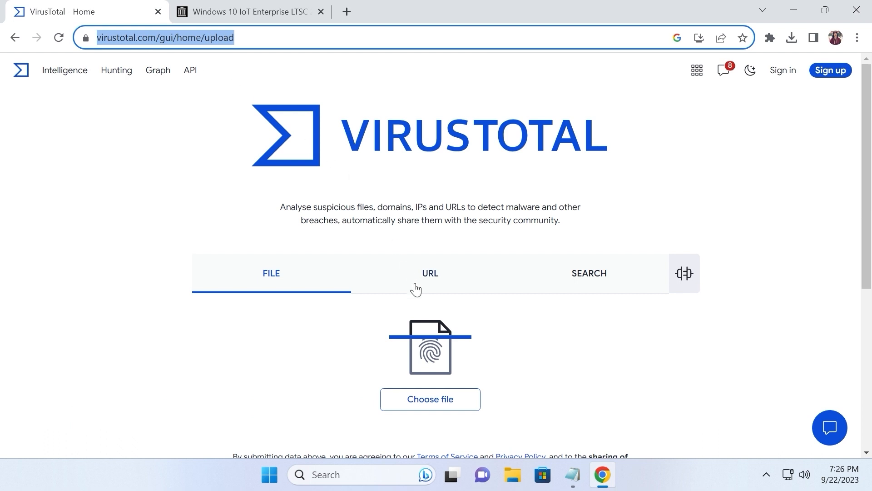
pyautogui.click(431, 274)
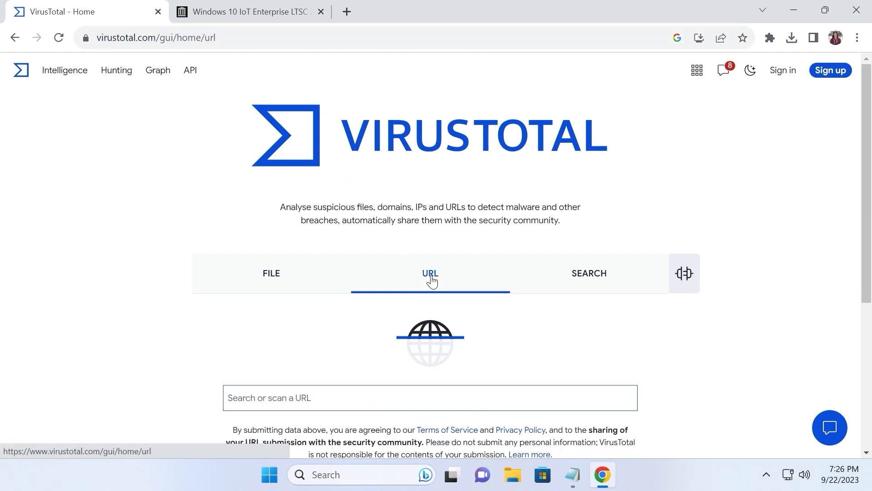
pyautogui.click(347, 398)
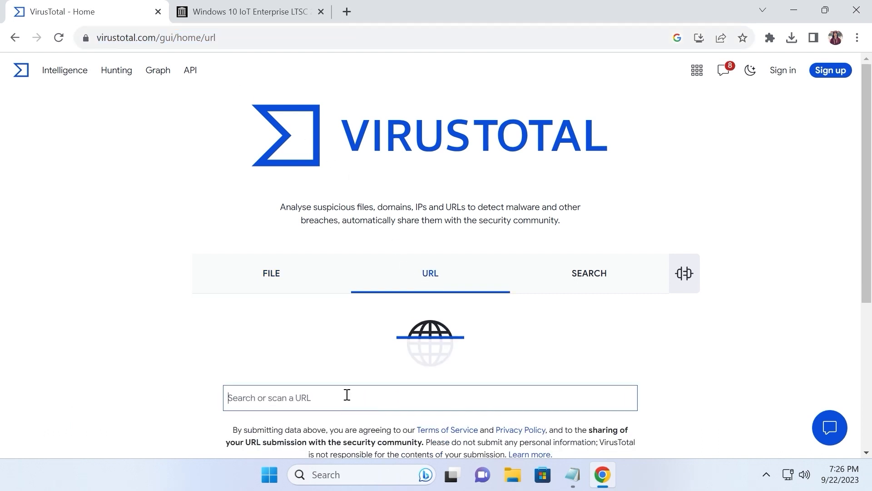
pyautogui.press('ctrl+v')
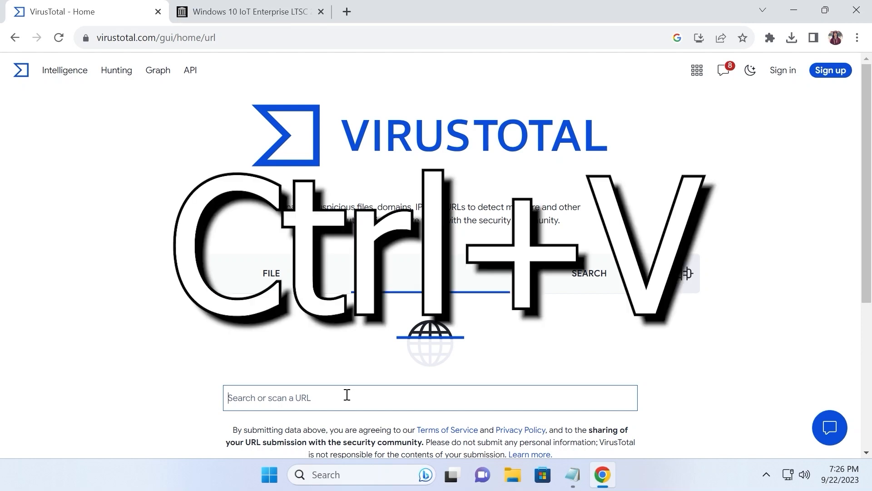
pyautogui.press('Enter')
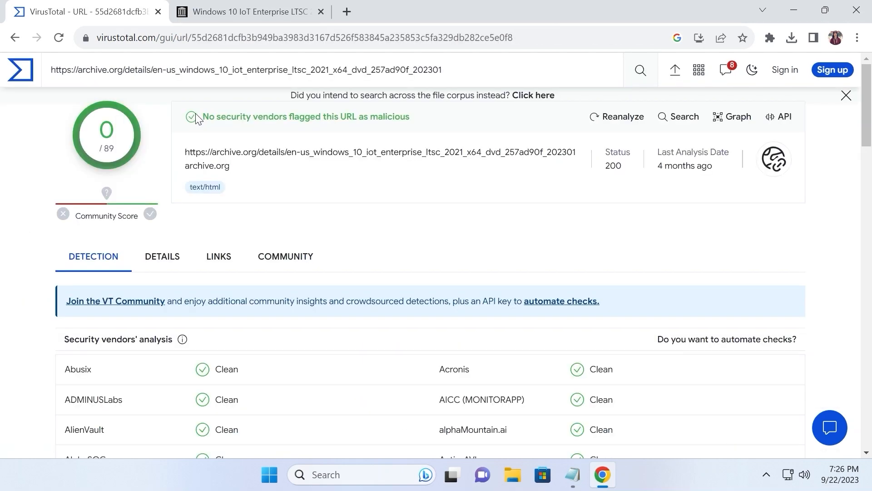
pyautogui.moveTo(204, 116); pyautogui.dragTo(410, 116)
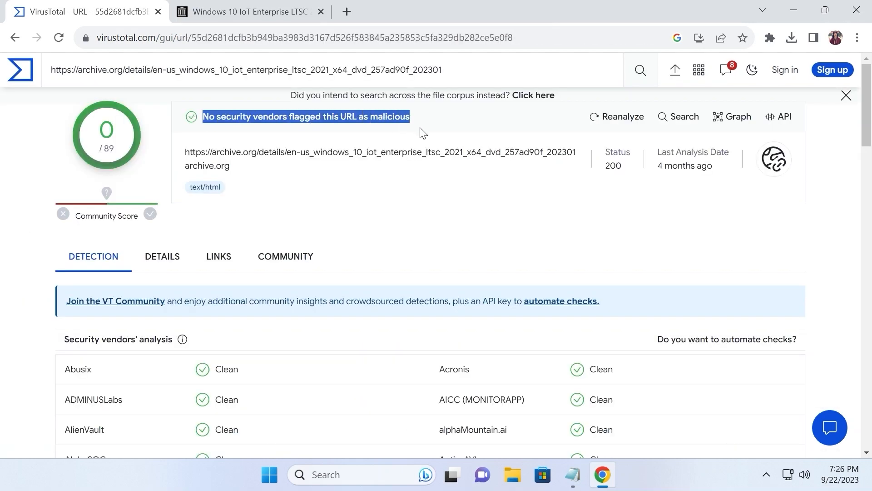
pyautogui.moveTo(158, 13)
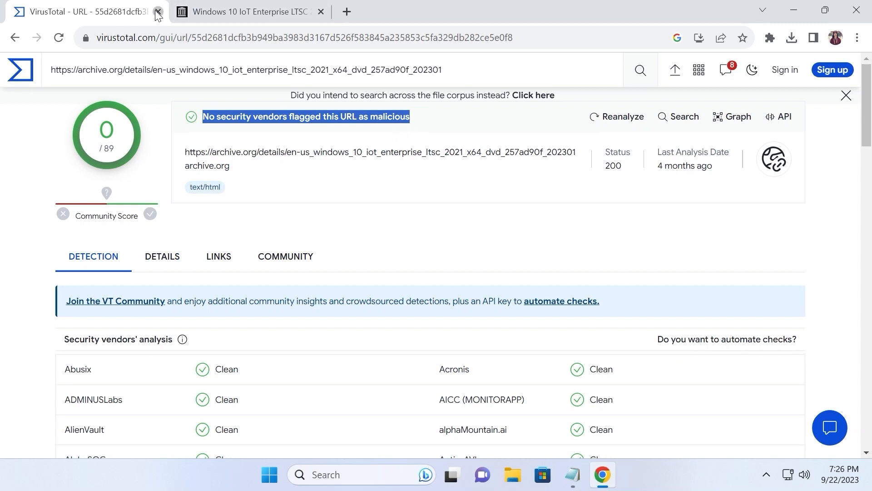
# Step: Close the VirusTotal report, review the archive.org LTSC 2021 page, and show the ISO in Downloads
pyautogui.click(165, 13)
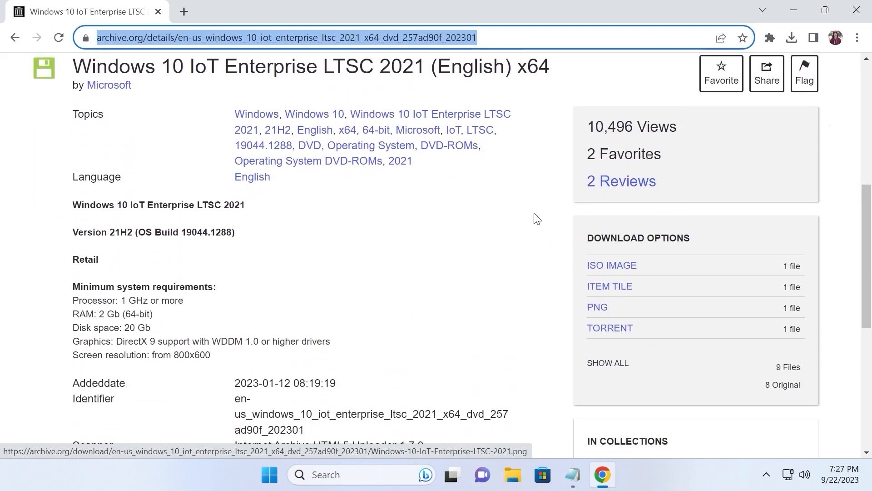
pyautogui.doubleClick(96, 205)
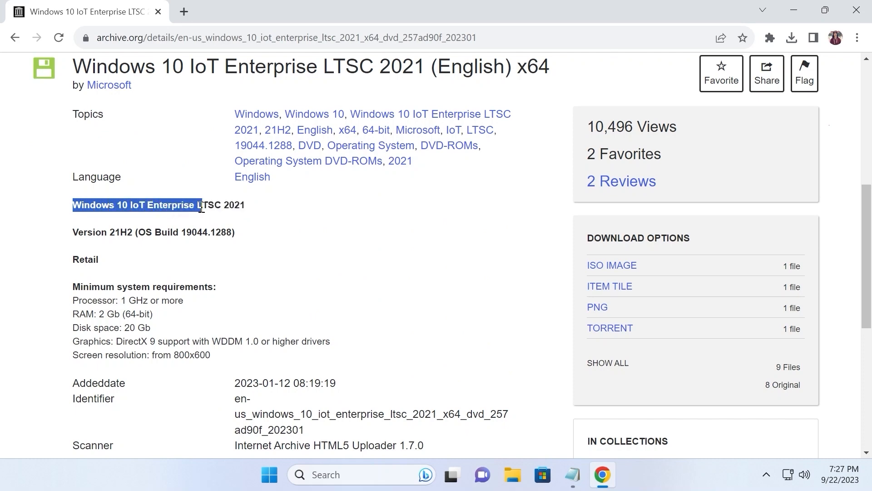
pyautogui.moveTo(200, 204); pyautogui.dragTo(243, 204)
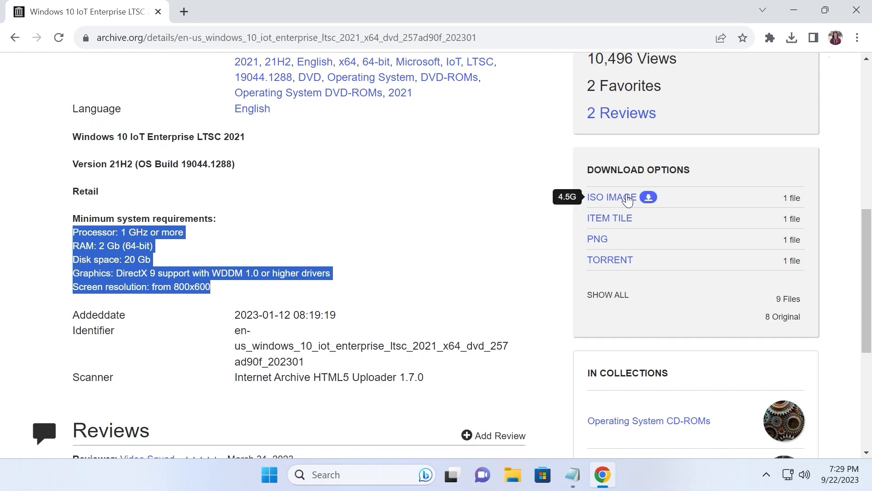
pyautogui.moveTo(627, 199)
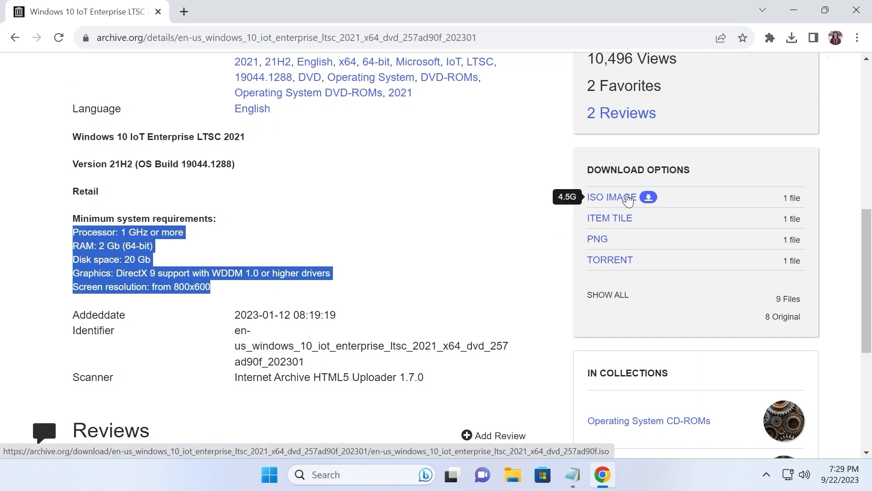
pyautogui.moveTo(617, 202)
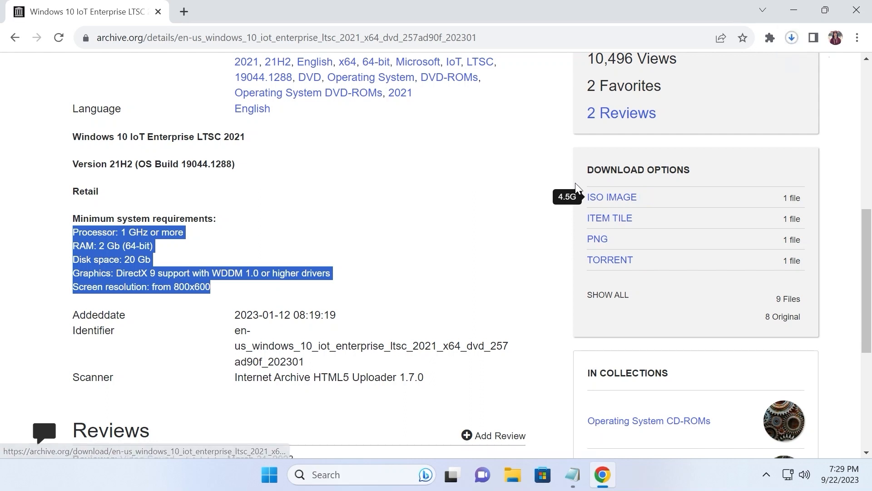
pyautogui.moveTo(789, 54)
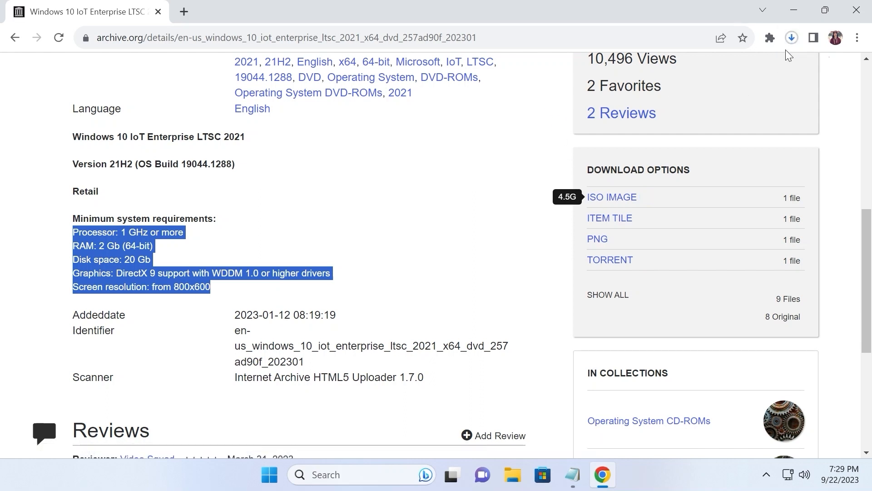
pyautogui.click(793, 37)
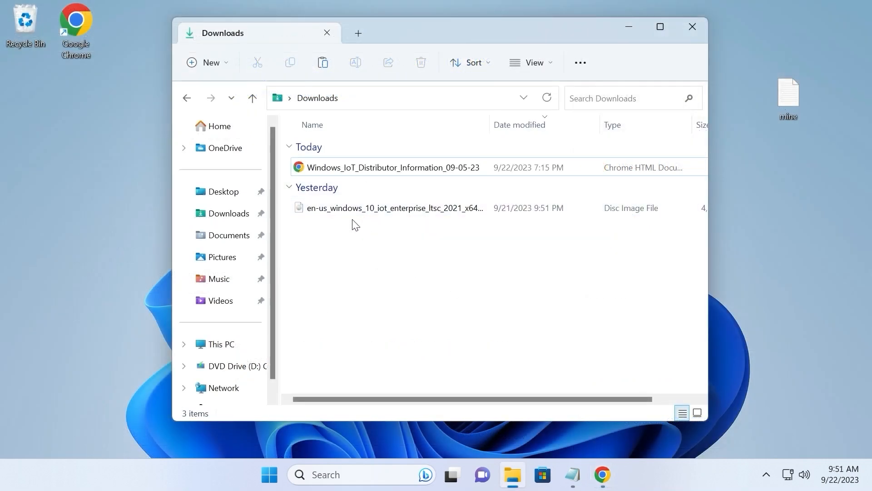
pyautogui.moveTo(408, 221)
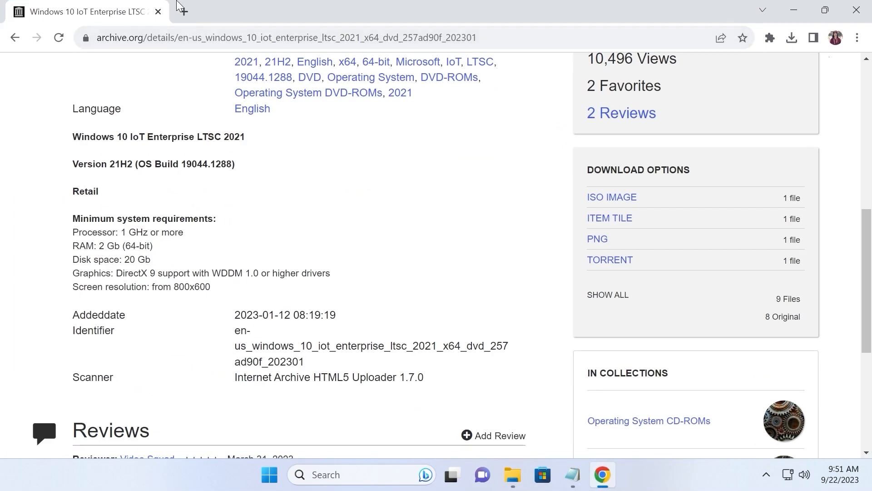
# Step: Search 'rufus download' and reach the rufus.ie downloads index listing the 4.2 builds
pyautogui.click(185, 12)
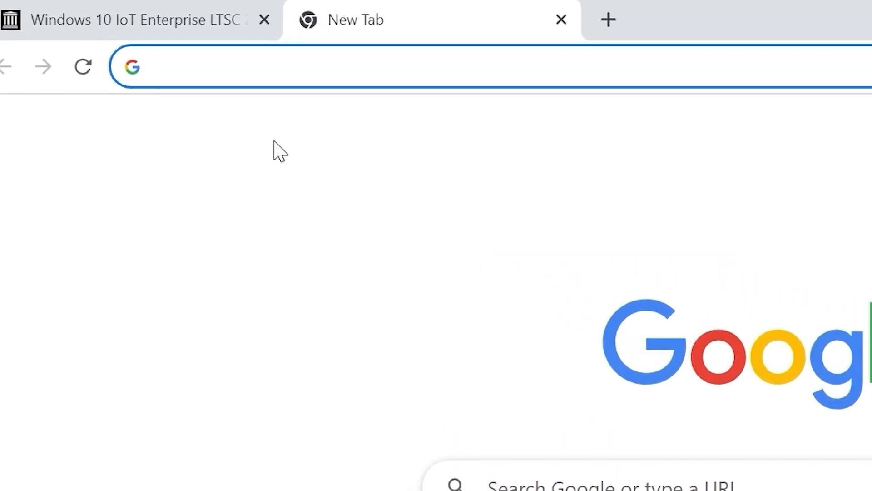
pyautogui.write('rufus')
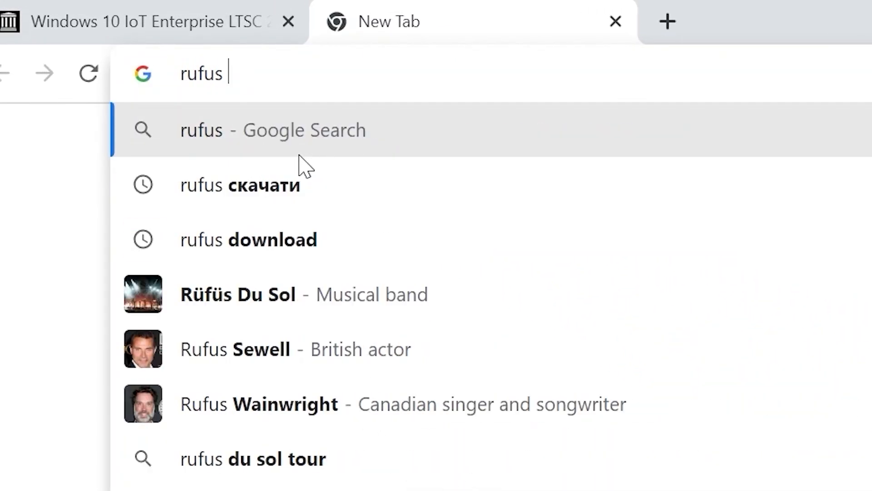
pyautogui.write('download')
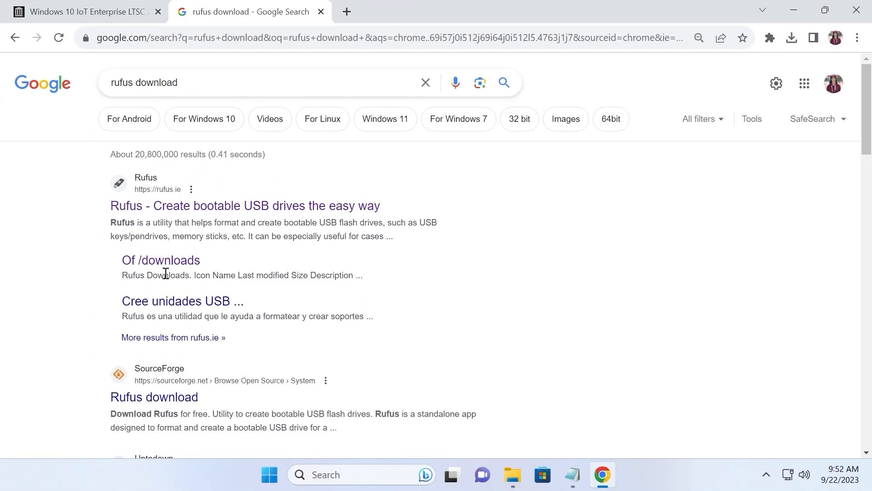
pyautogui.click(161, 260)
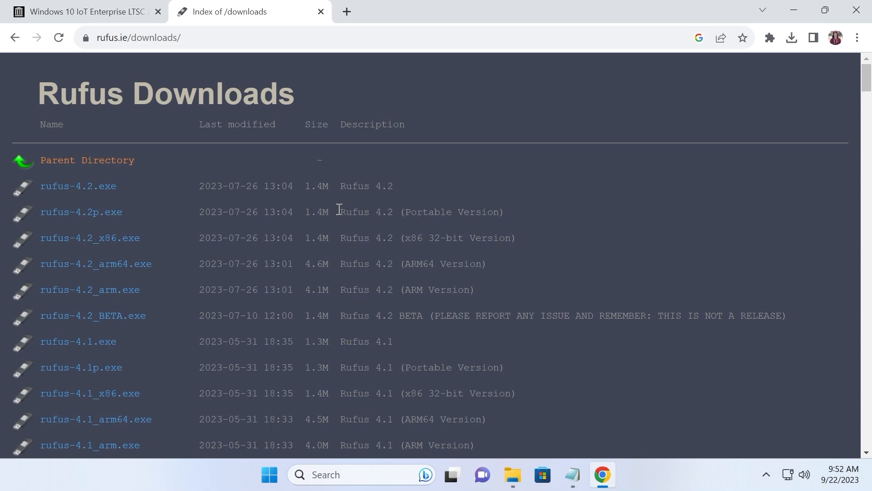
pyautogui.moveTo(301, 217)
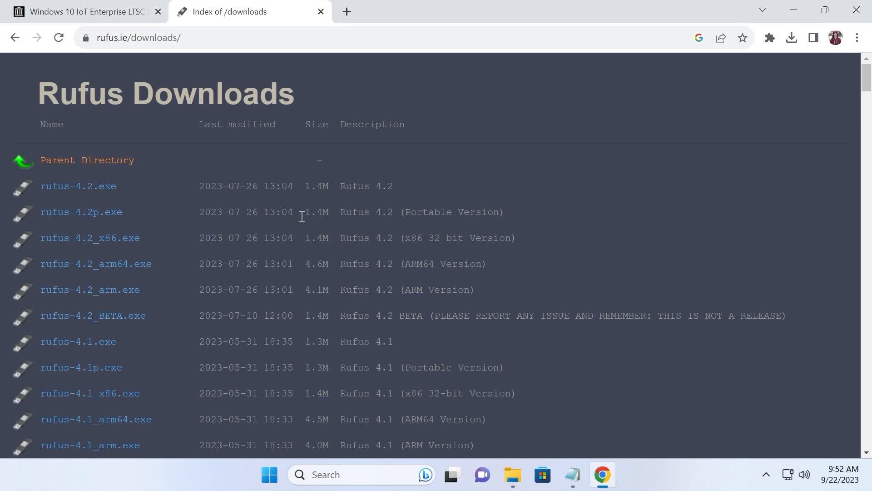
pyautogui.moveTo(407, 211)
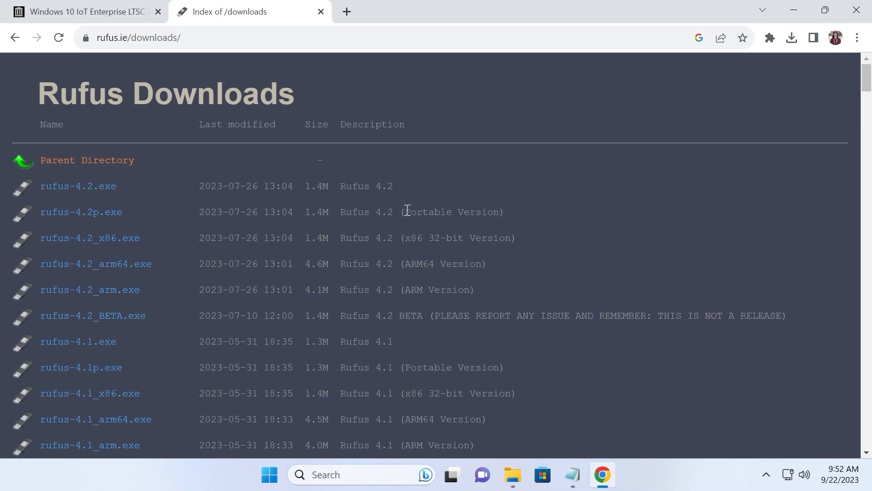
pyautogui.moveTo(471, 225)
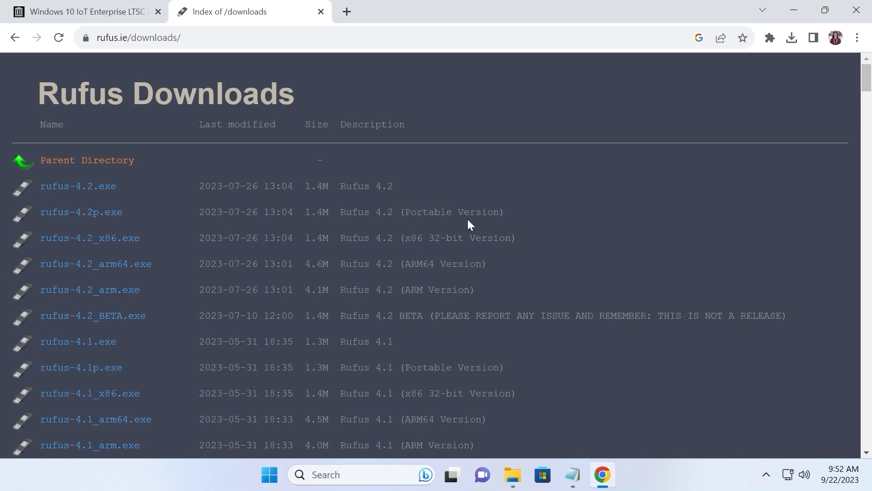
pyautogui.scroll(-3)
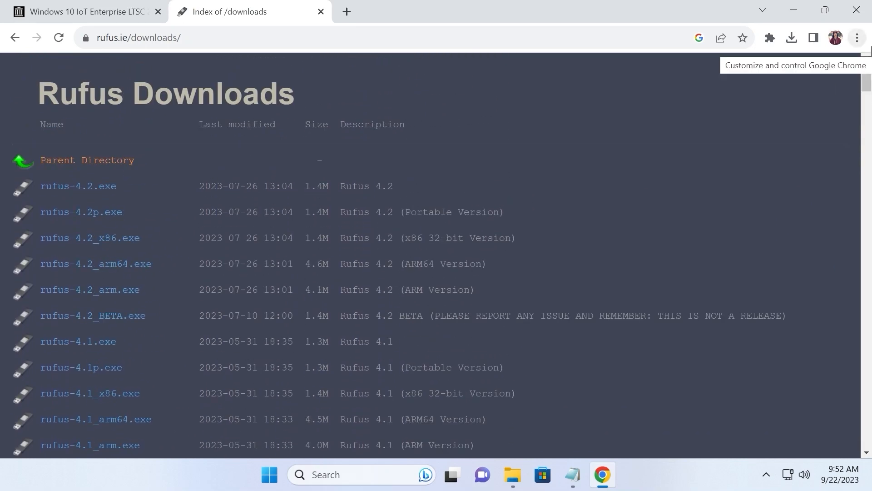
pyautogui.moveTo(81, 228)
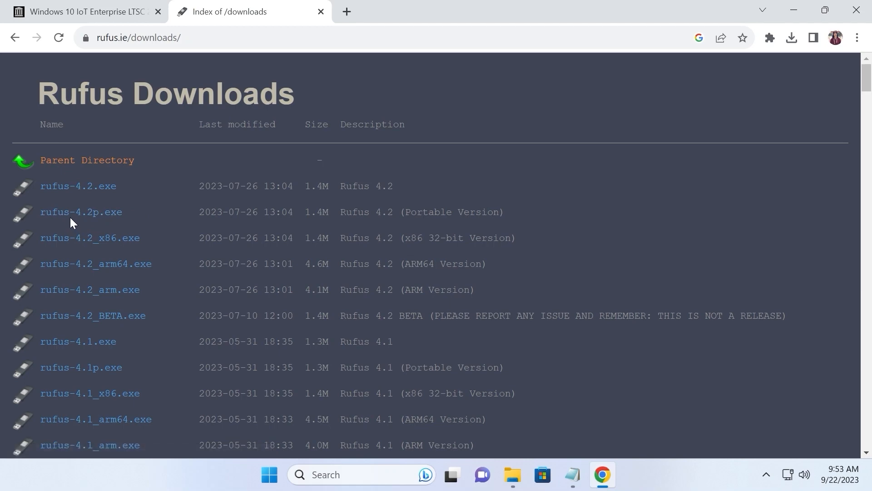
pyautogui.moveTo(91, 213)
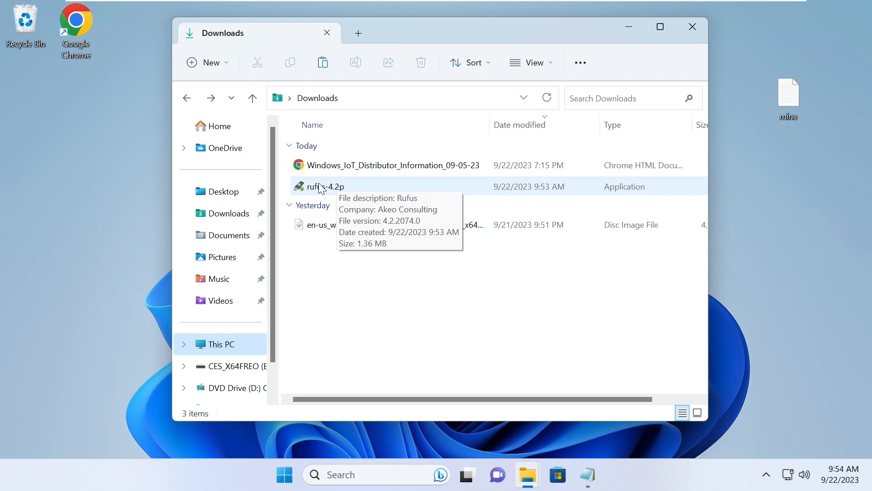
# Step: Launch portable rufus-4.2p from Downloads and decline the online update check
pyautogui.click(321, 186)
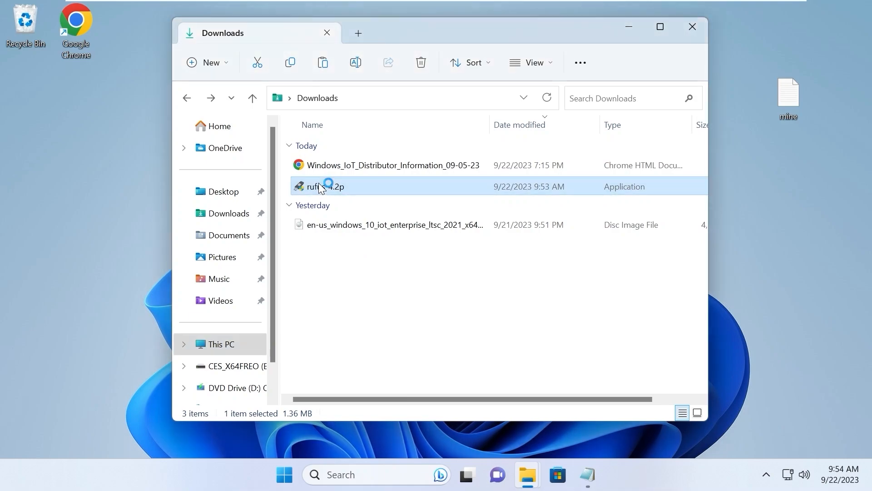
pyautogui.doubleClick(323, 186)
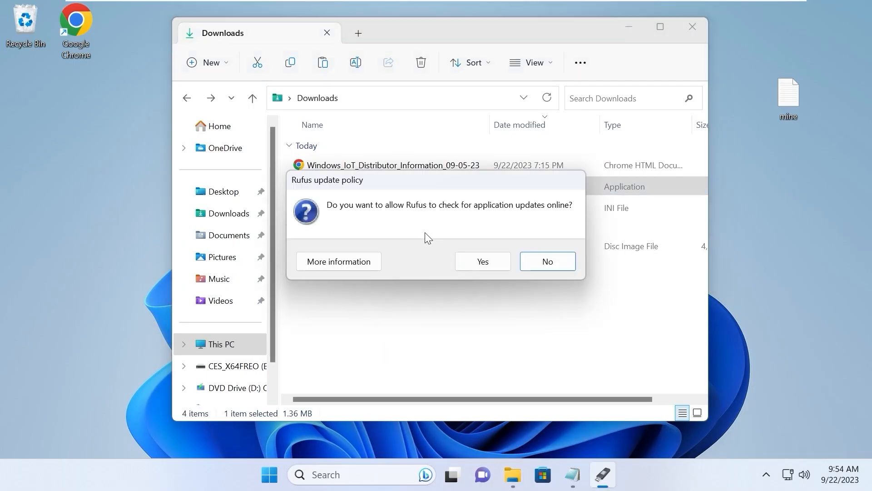
pyautogui.moveTo(524, 213)
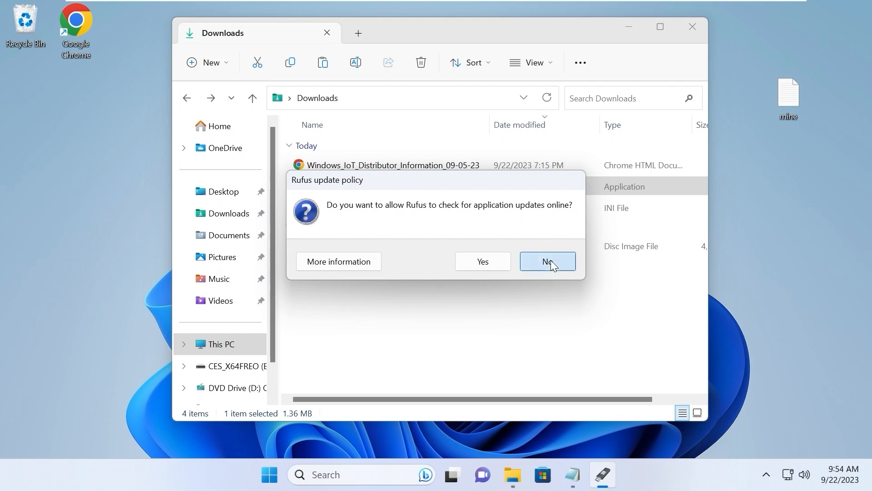
pyautogui.click(548, 262)
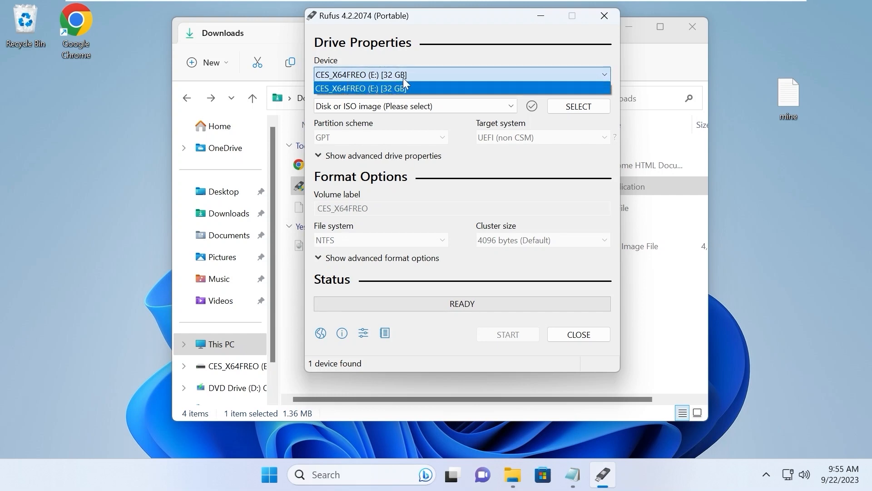
pyautogui.moveTo(391, 92)
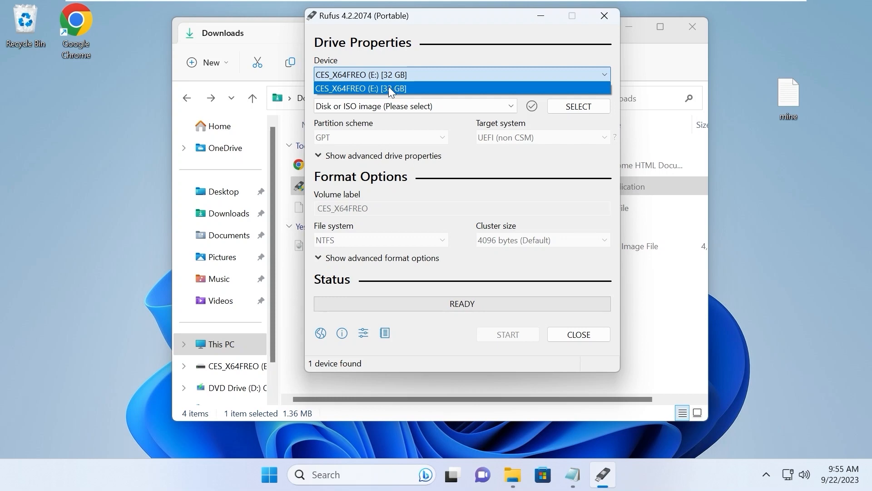
# Step: Keep the 32 GB CES_X64FREO drive and load the Windows 10 IoT Enterprise ISO from Downloads
pyautogui.click(389, 88)
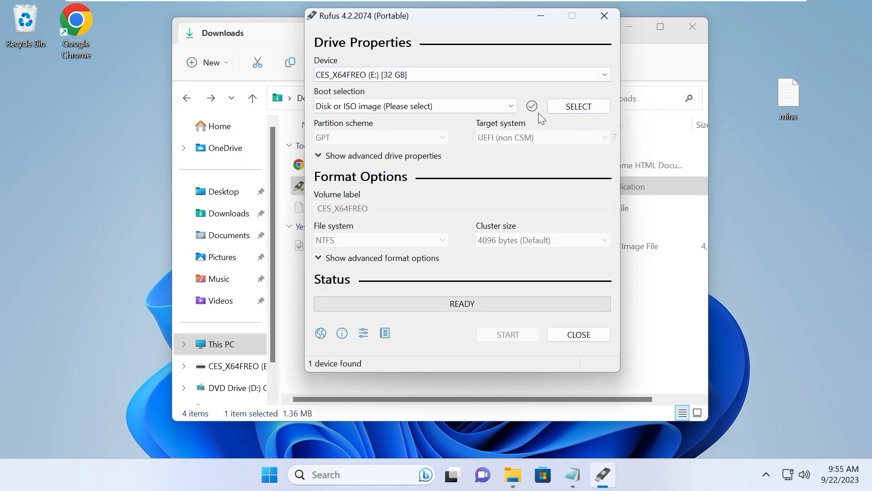
pyautogui.moveTo(577, 109)
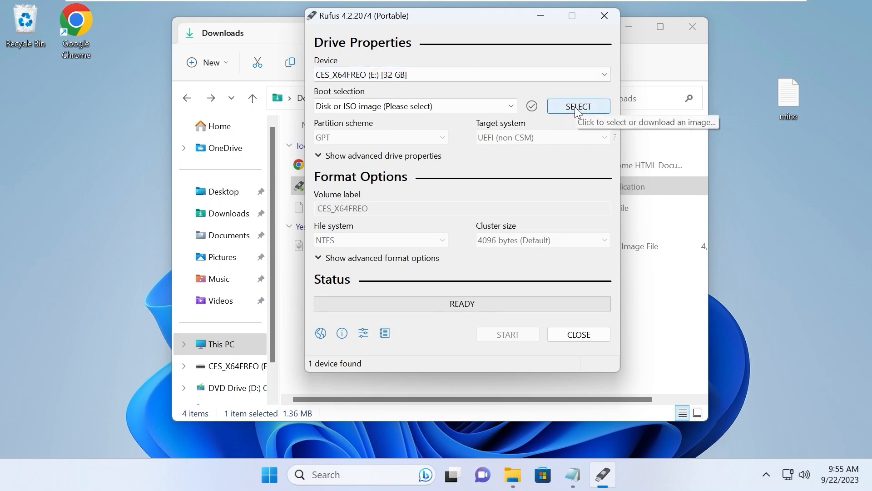
pyautogui.click(578, 106)
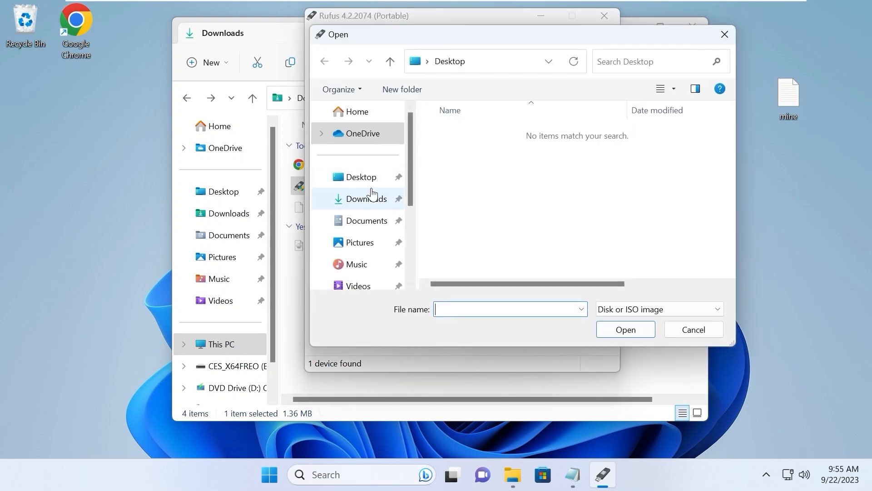
pyautogui.click(366, 198)
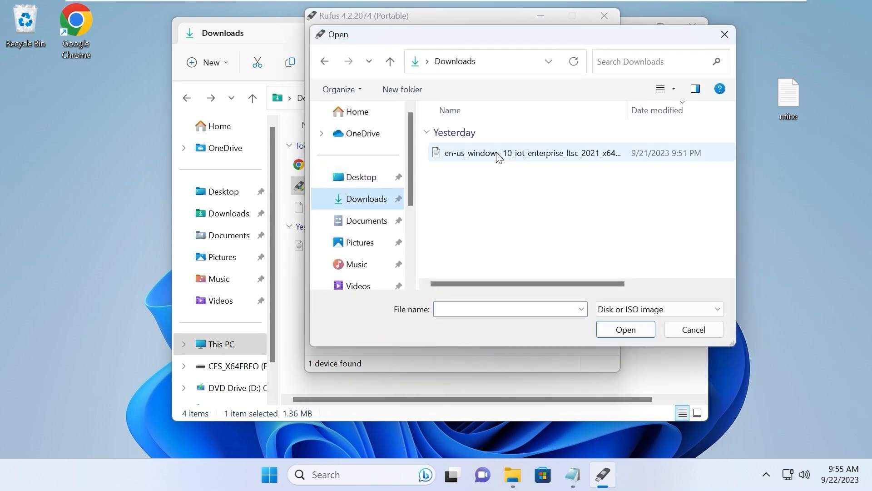
pyautogui.click(523, 153)
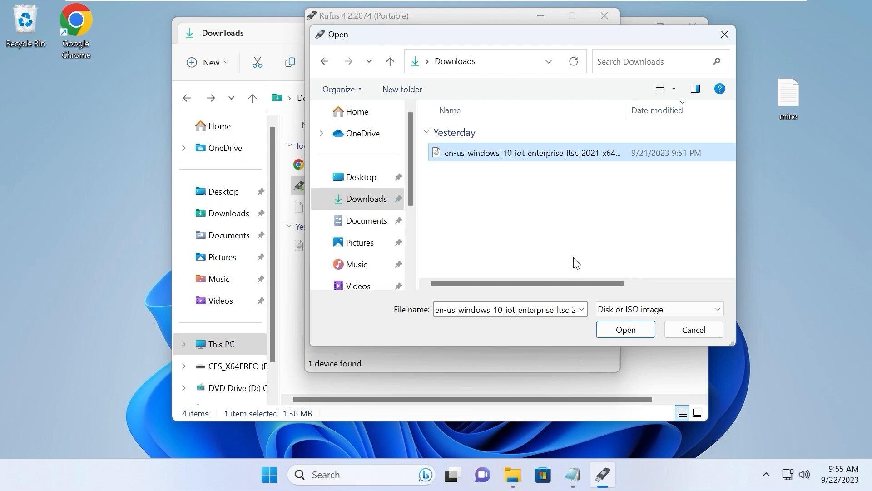
pyautogui.click(625, 329)
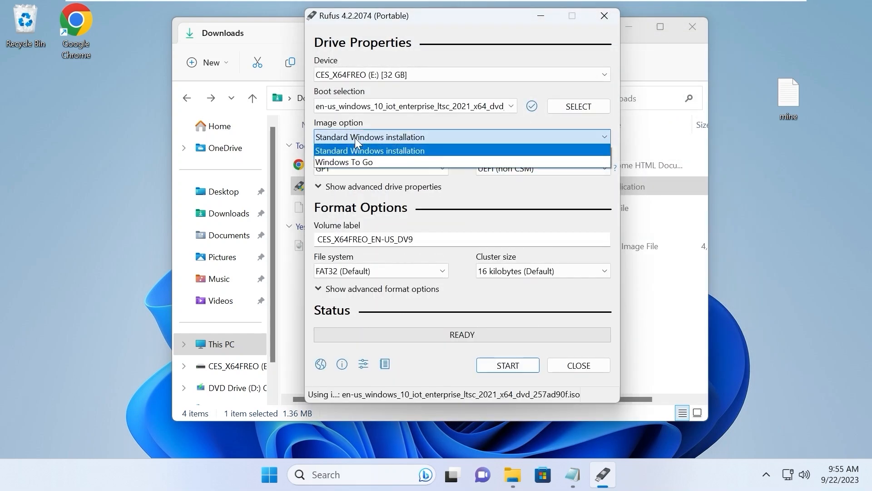
# Step: Keep Standard Windows installation and set the partition scheme to GPT after trying MBR
pyautogui.click(370, 150)
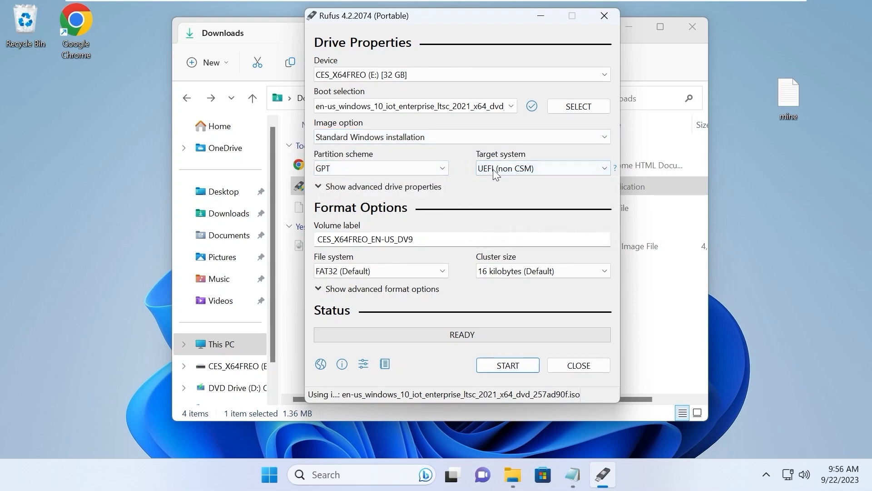
pyautogui.moveTo(458, 177)
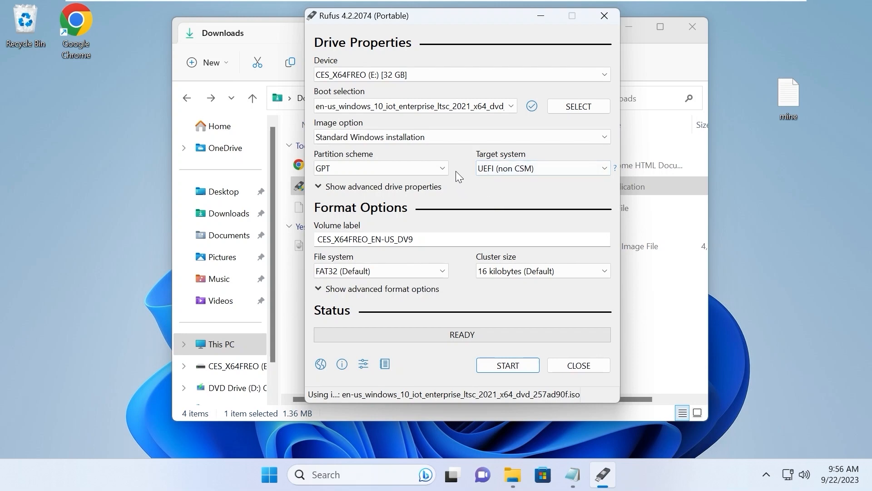
pyautogui.click(381, 168)
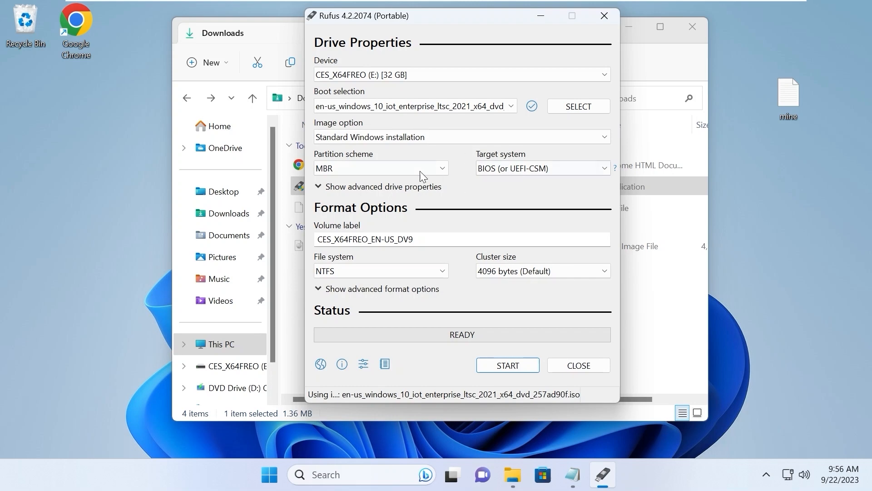
pyautogui.click(380, 168)
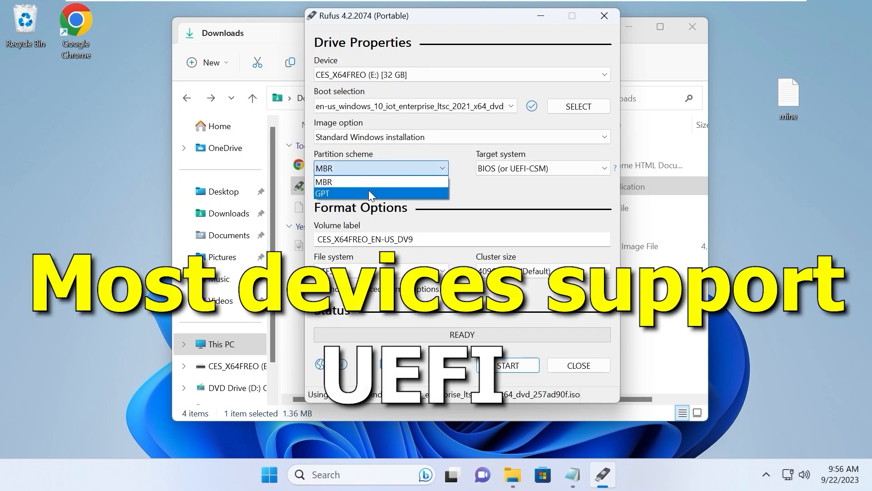
pyautogui.click(323, 192)
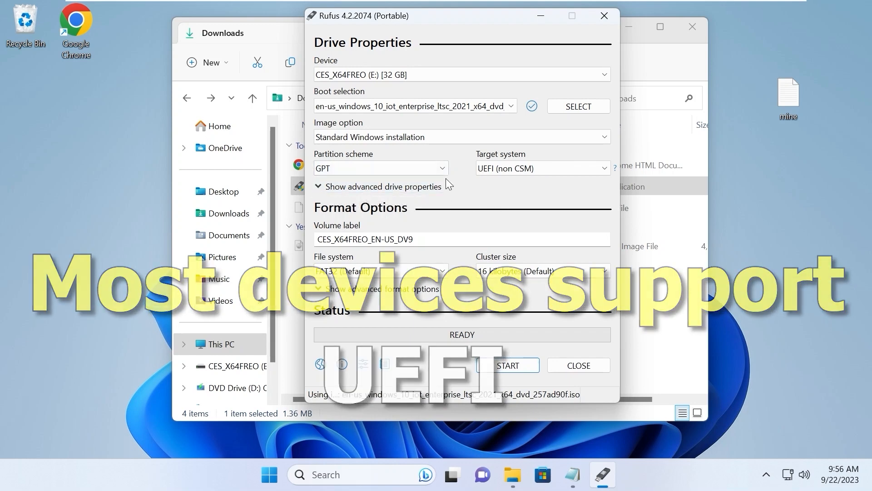
pyautogui.moveTo(509, 374)
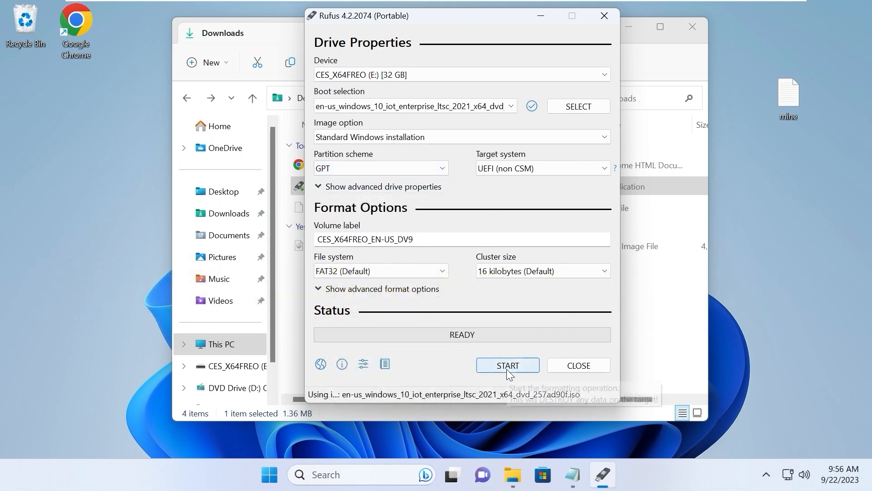
# Step: Start writing with a local USER account, no data collection and other customizations, accepting the data-loss warning
pyautogui.click(508, 366)
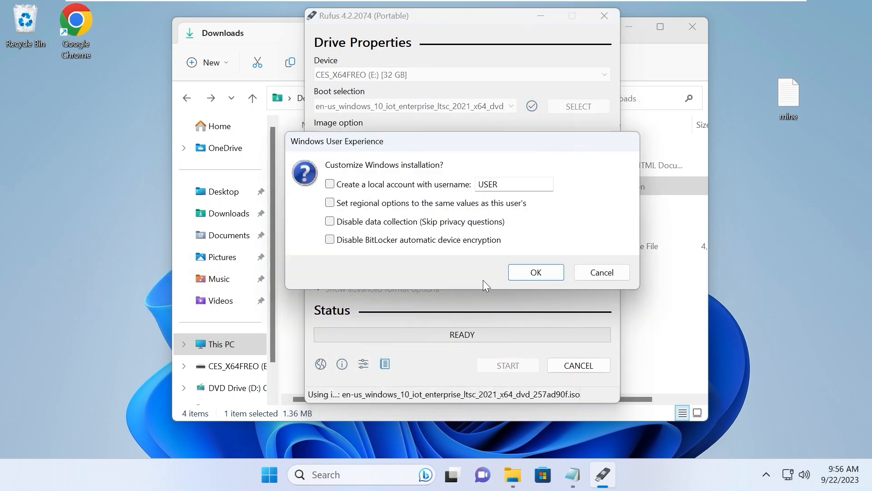
pyautogui.moveTo(410, 187)
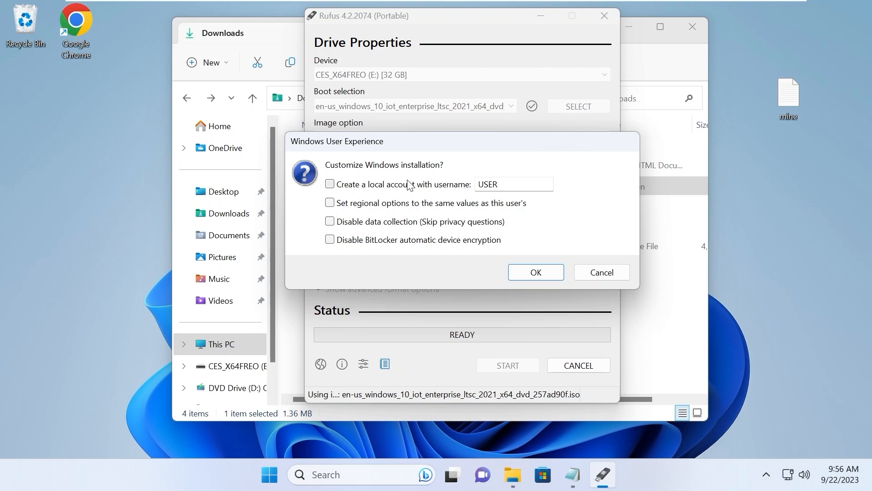
pyautogui.click(329, 184)
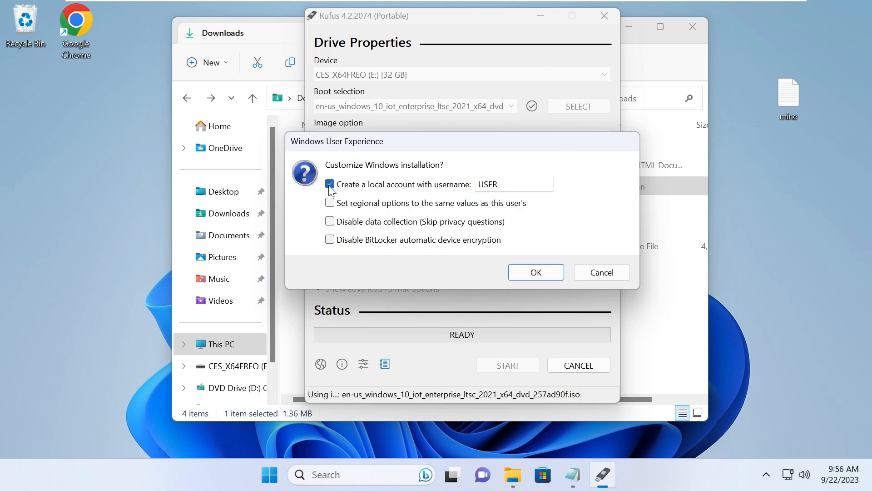
pyautogui.click(329, 221)
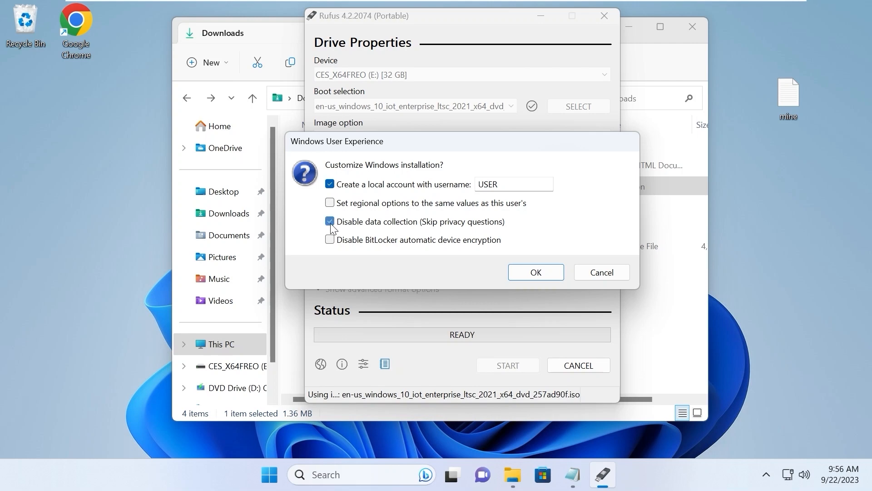
pyautogui.click(329, 240)
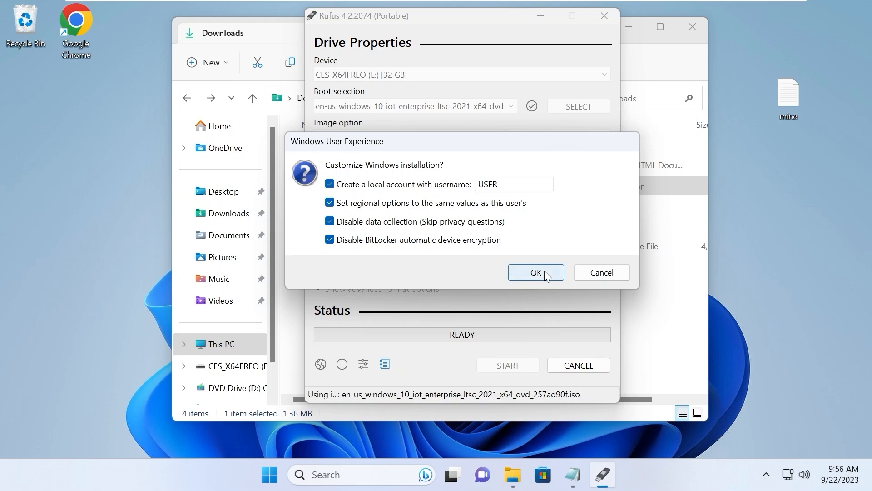
pyautogui.click(535, 272)
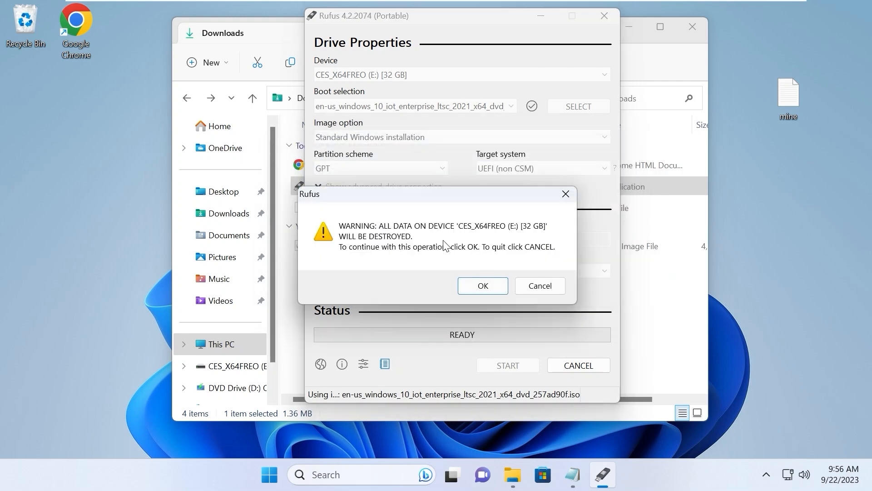
pyautogui.click(484, 286)
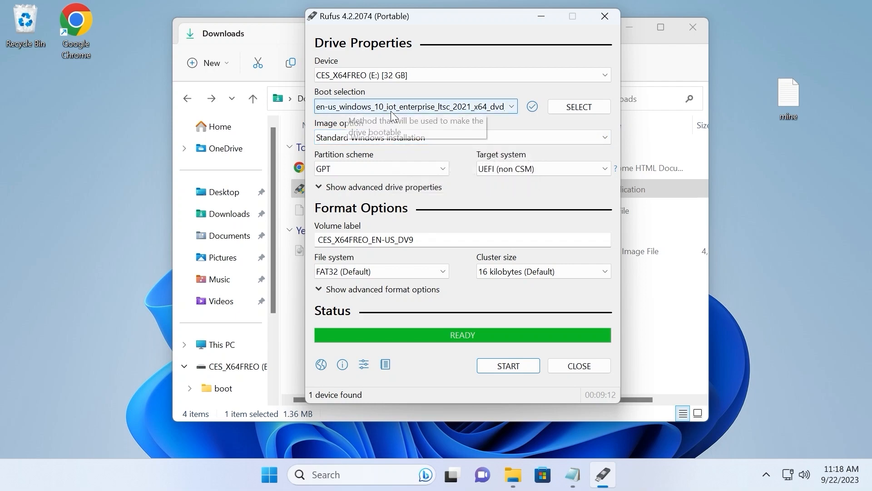
pyautogui.moveTo(576, 374)
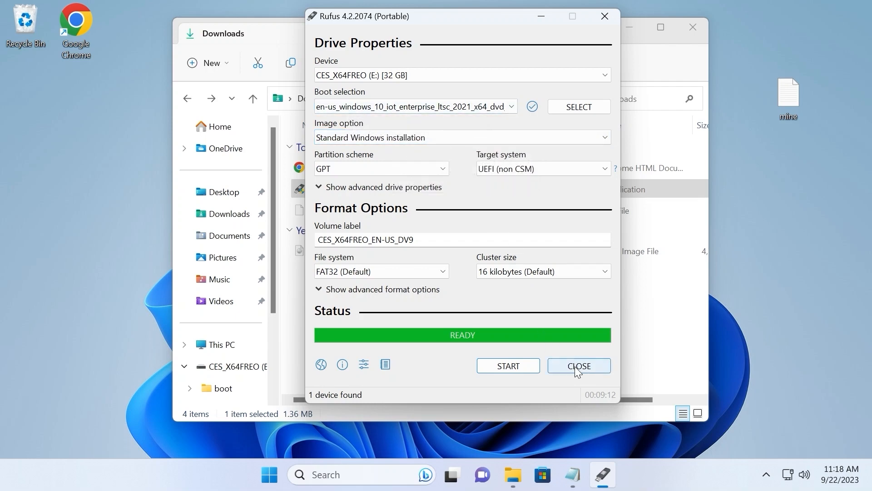
# Step: Close Rufus and safely eject the SanDisk 3.2Gen1 USB drive from the tray
pyautogui.click(578, 365)
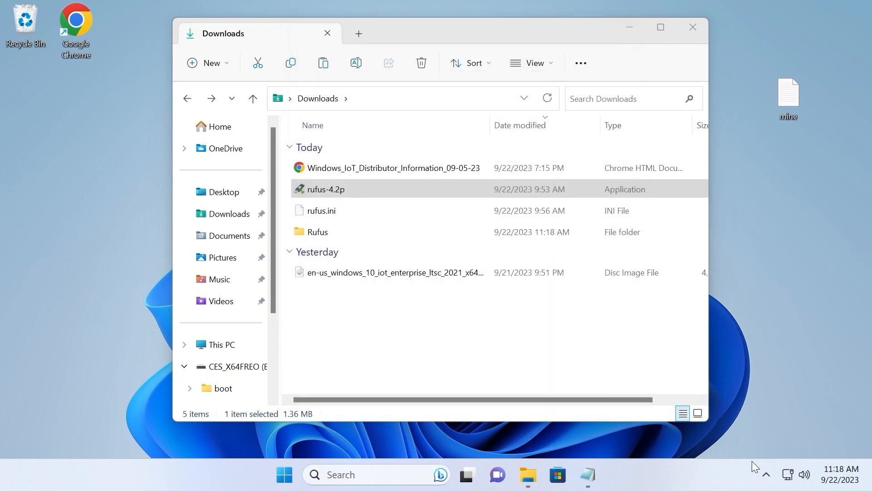
pyautogui.click(766, 474)
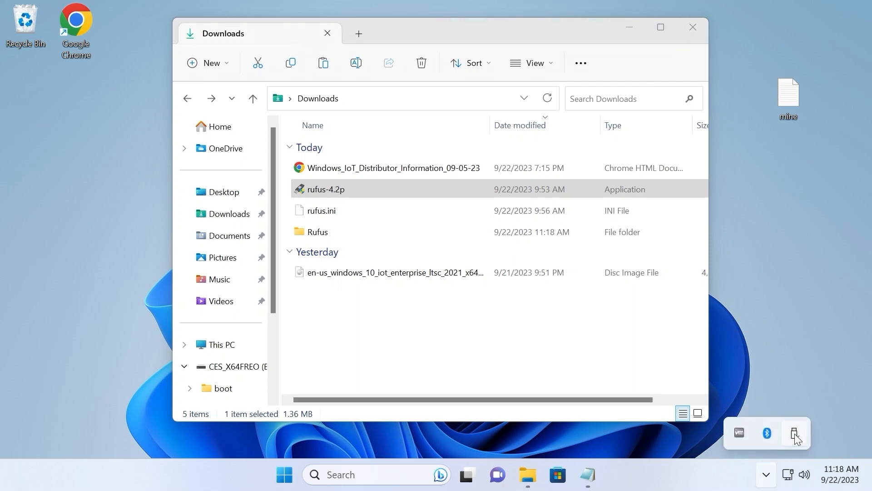
pyautogui.click(795, 432)
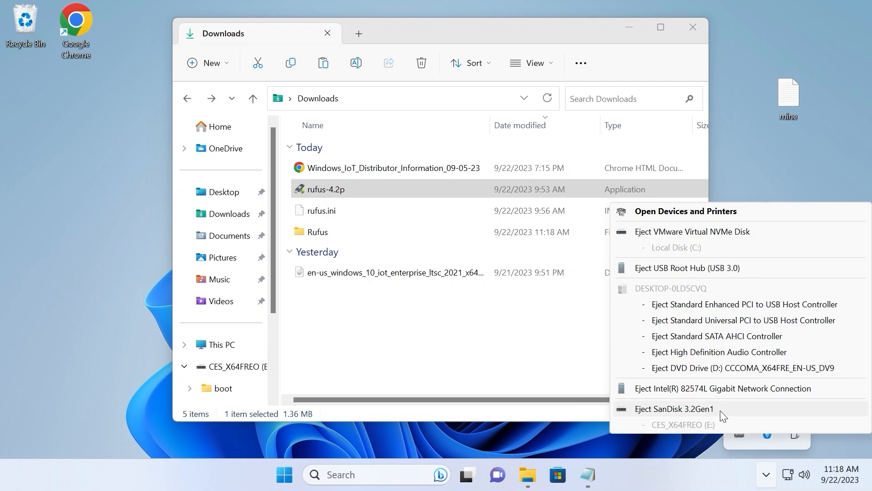
pyautogui.moveTo(693, 413)
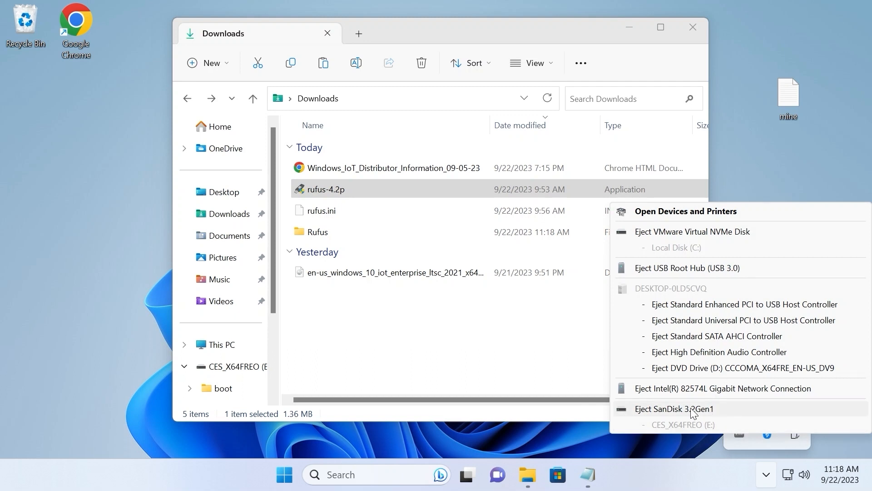
pyautogui.moveTo(683, 415)
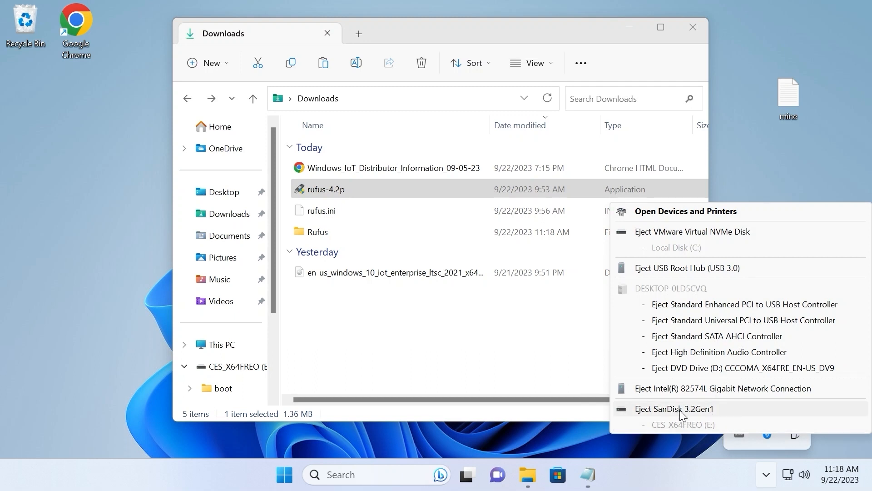
pyautogui.click(674, 409)
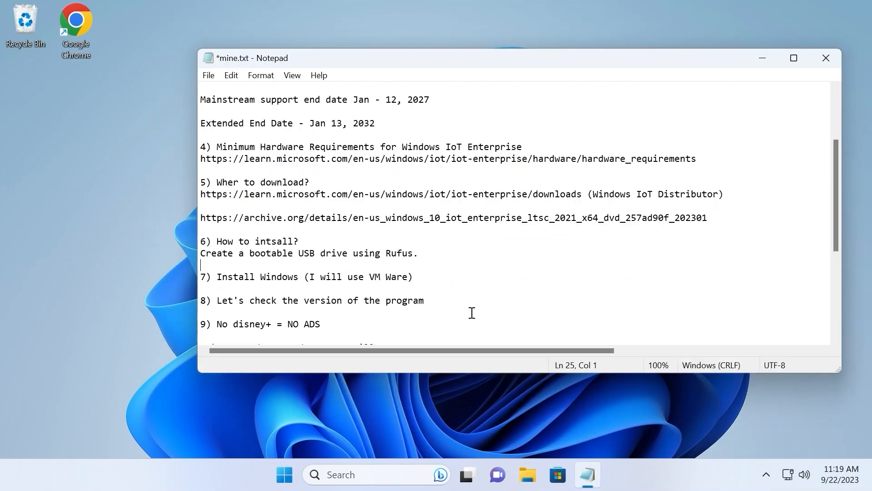
pyautogui.moveTo(346, 260)
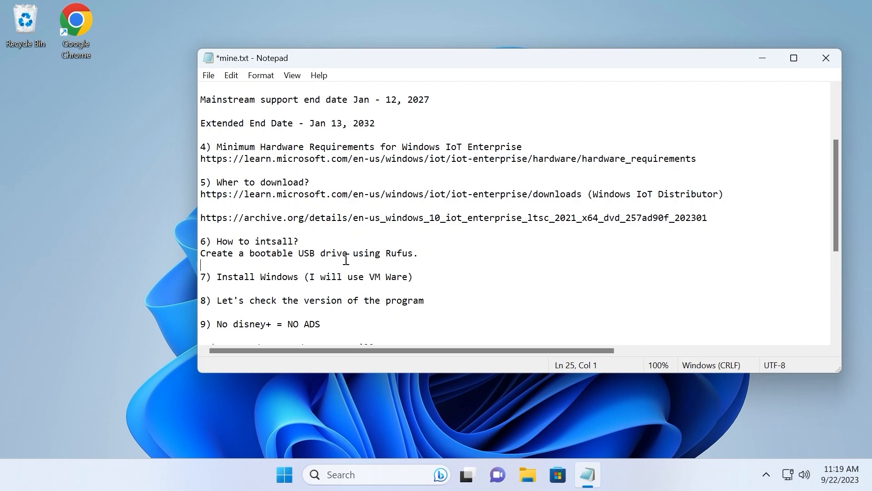
pyautogui.moveTo(305, 215)
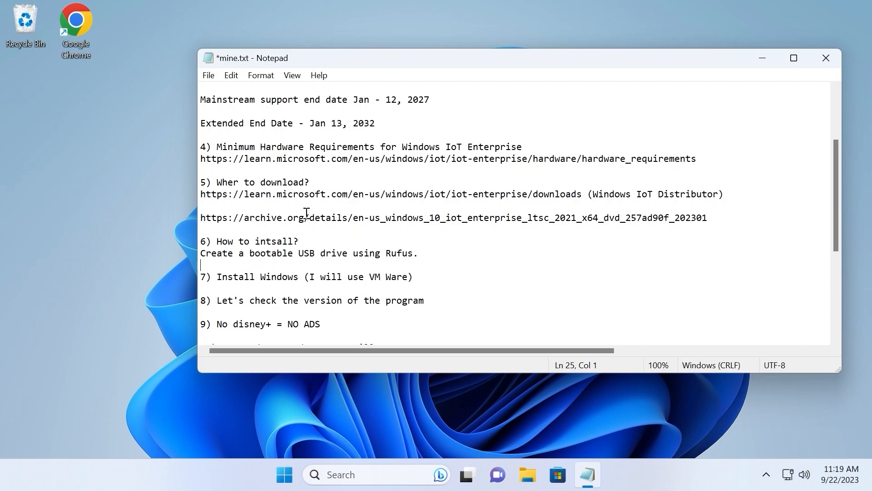
pyautogui.moveTo(299, 194)
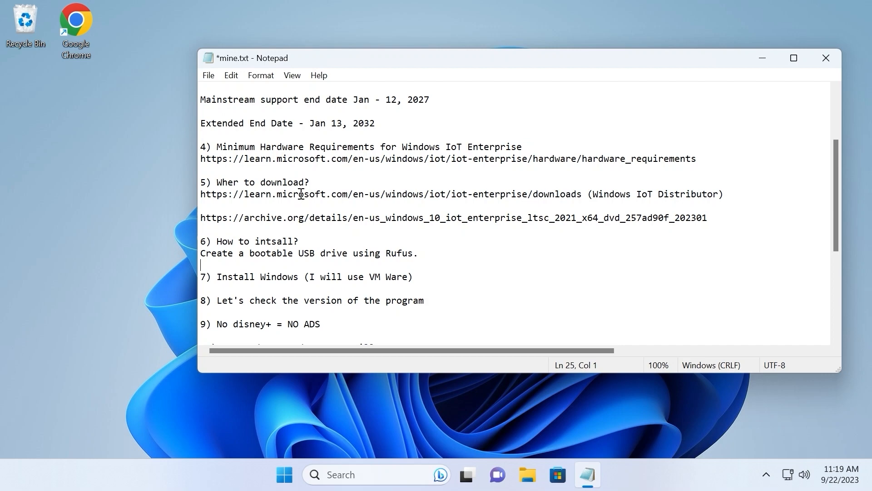
pyautogui.moveTo(305, 168)
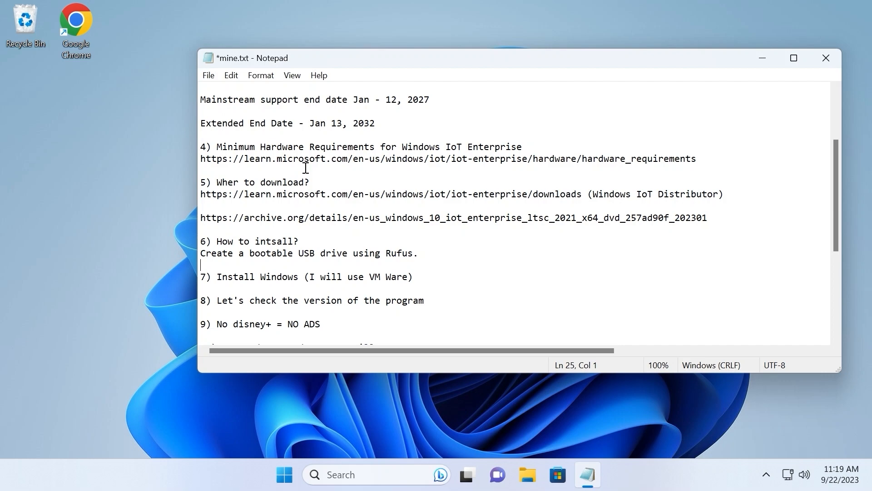
pyautogui.moveTo(398, 181)
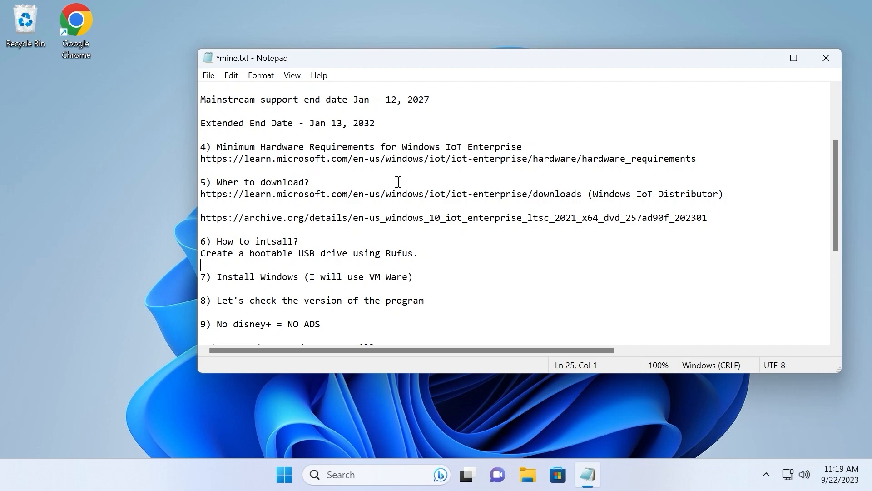